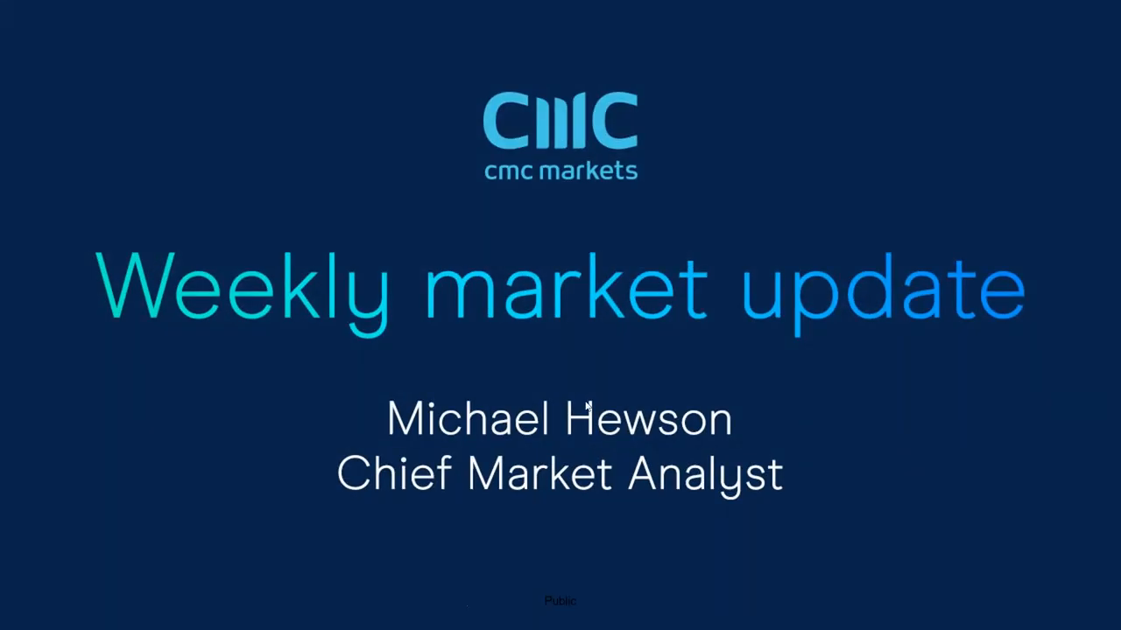
mouse_move(406, 287)
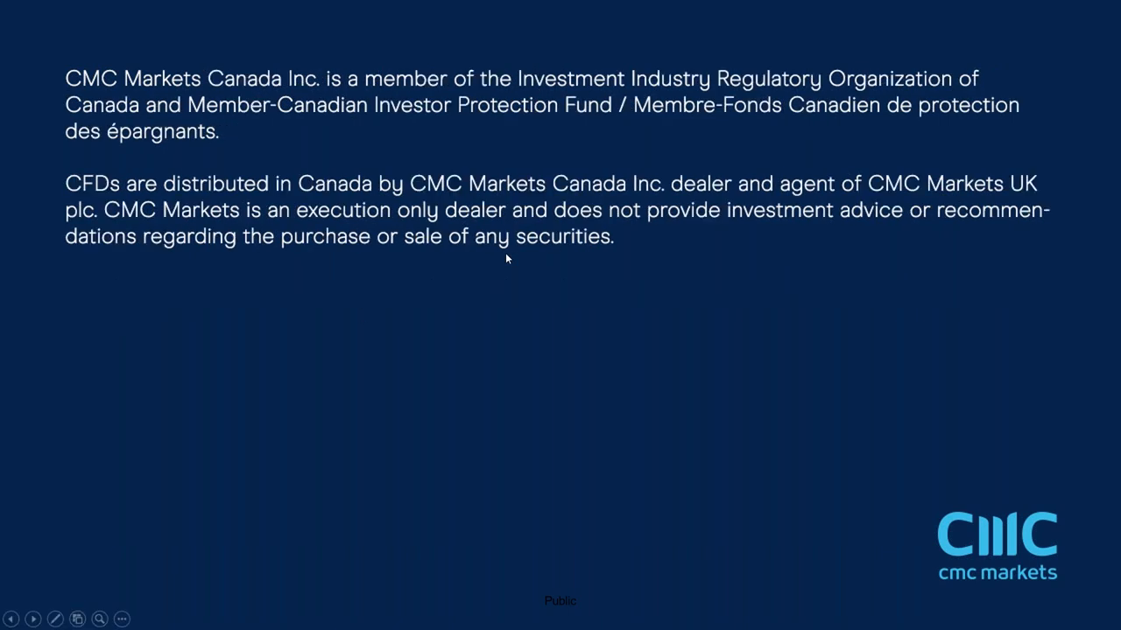
mouse_move(567, 296)
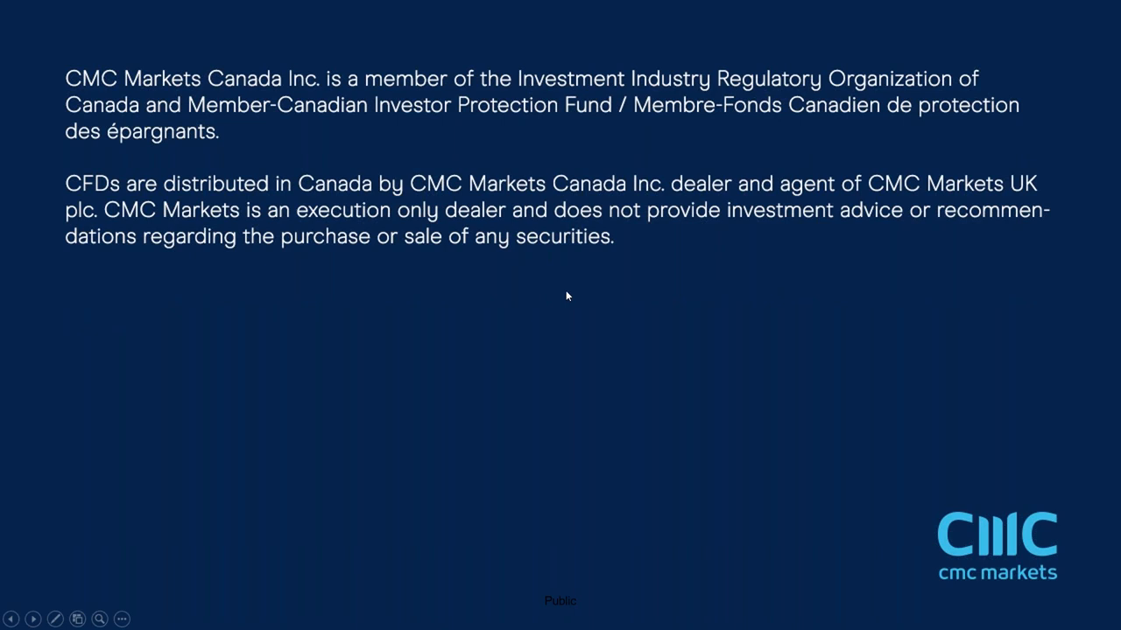
mouse_move(576, 288)
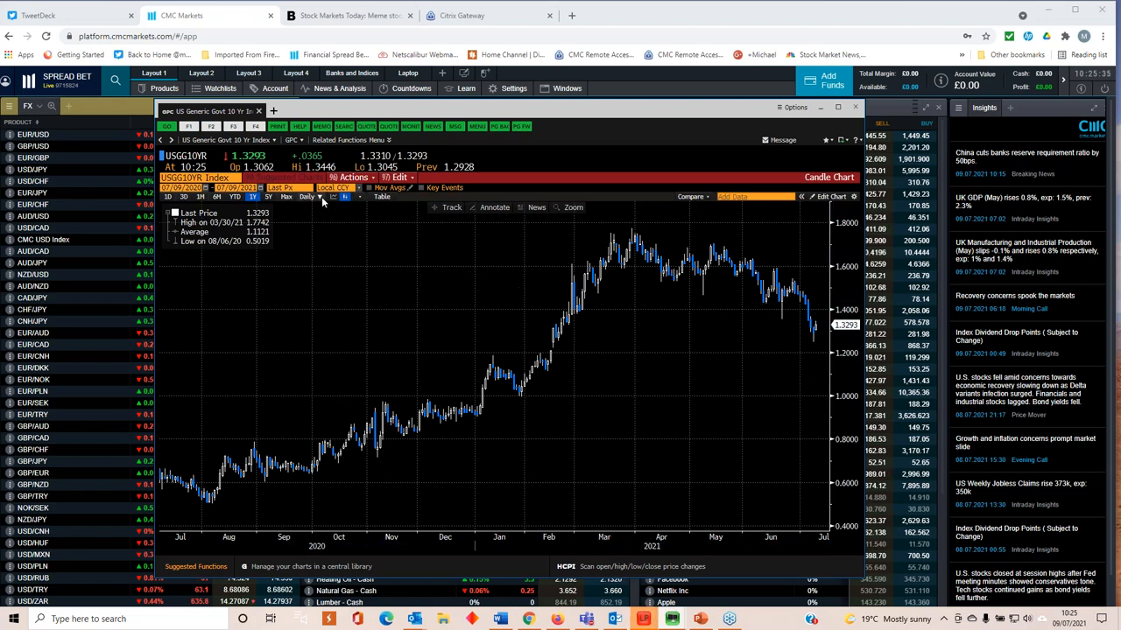
Step: Show the USGG10YR 10-year yield chart as candlesticks instead of a line
click(319, 196)
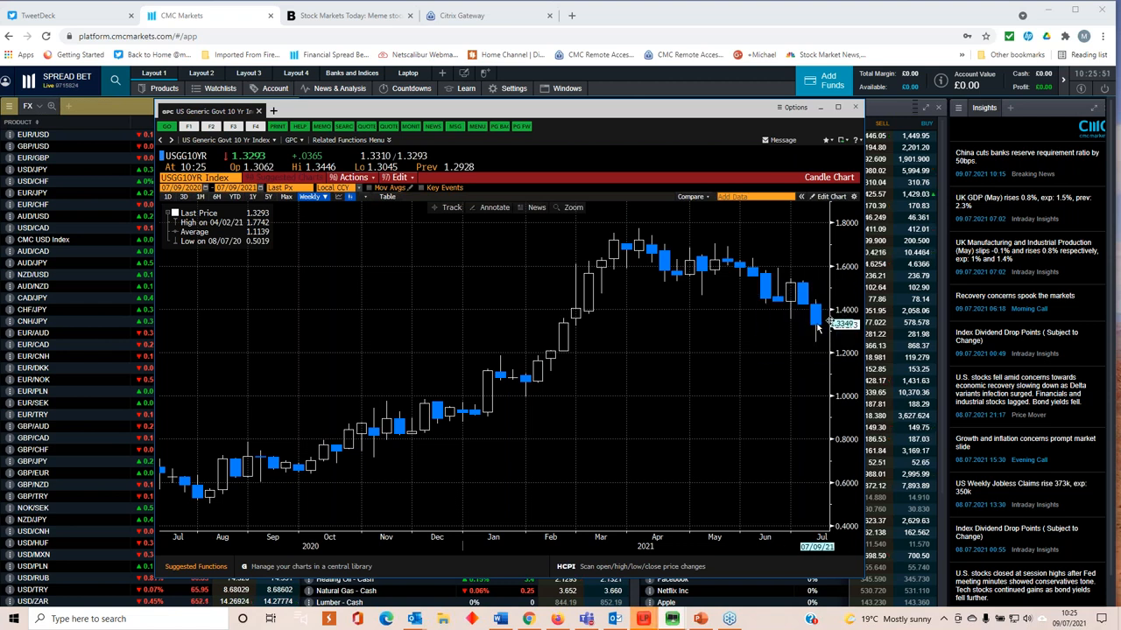
mouse_move(639, 245)
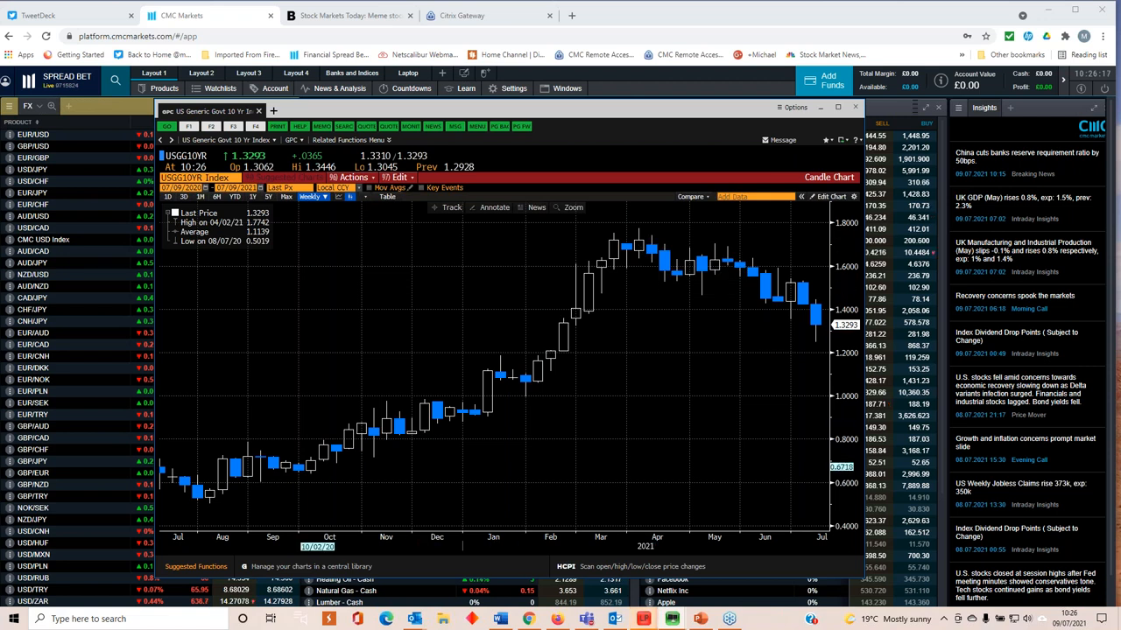
mouse_move(301, 469)
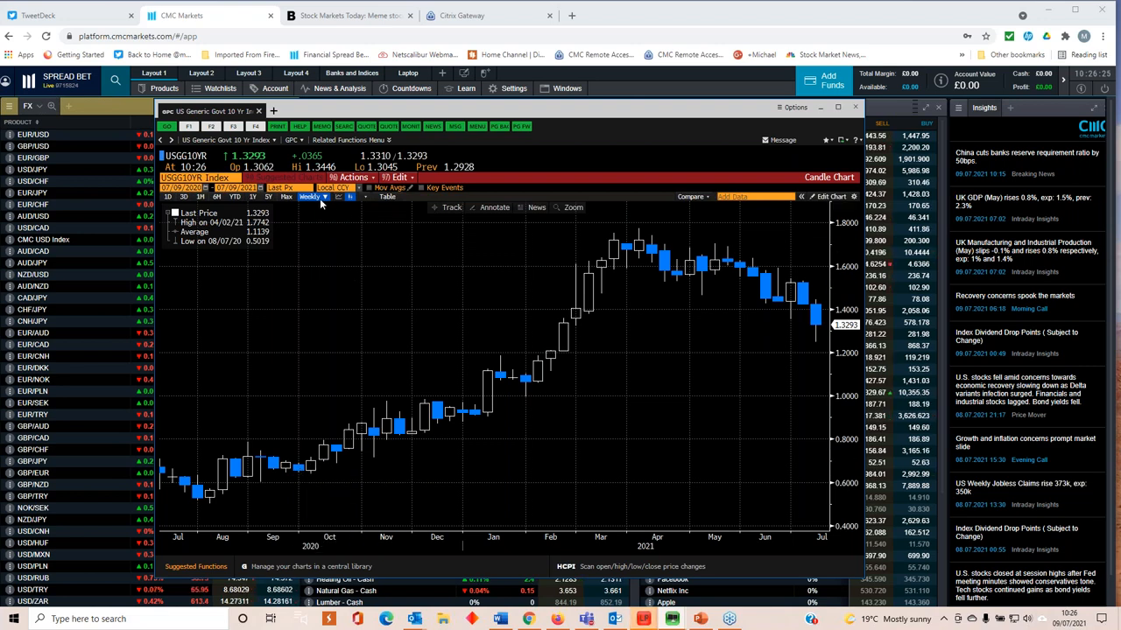
Step: Switch the 10-year yield chart to monthly candles covering roughly 2016 to 2021
click(324, 196)
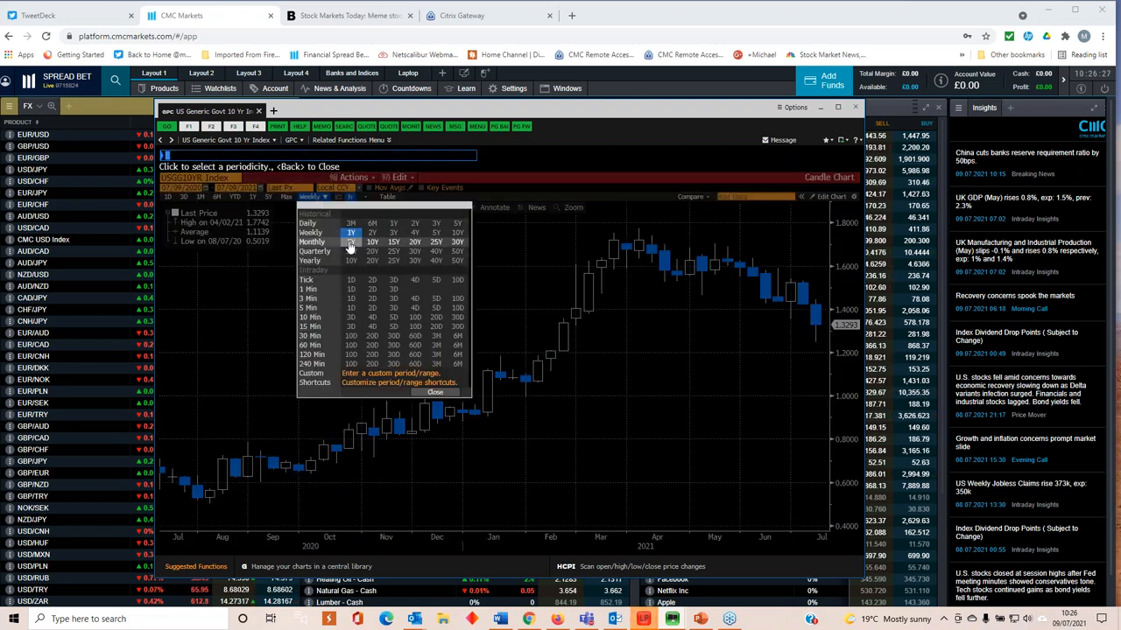
click(312, 241)
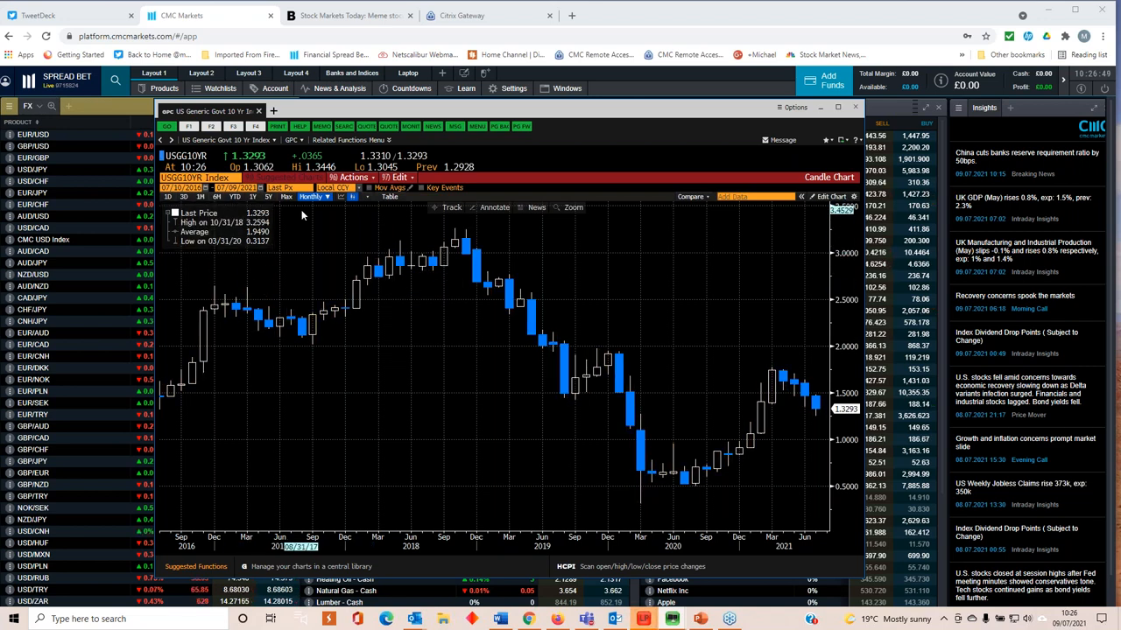
Step: Return the 10-year yield chart to daily candles from mid-December 2020 to late June 2021
click(312, 196)
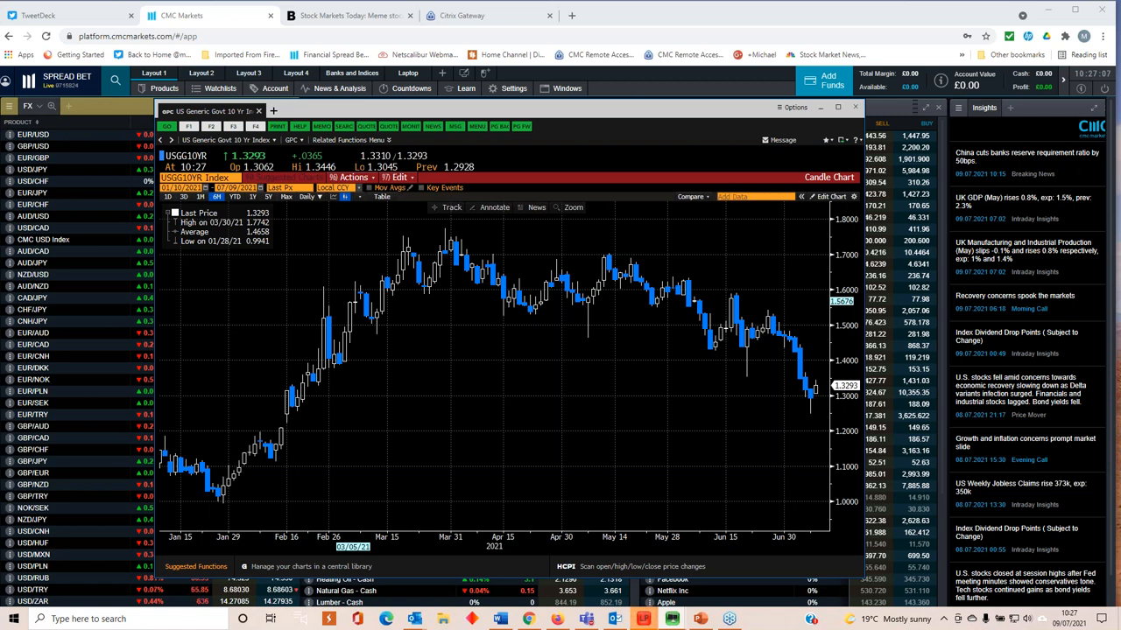
mouse_move(534, 464)
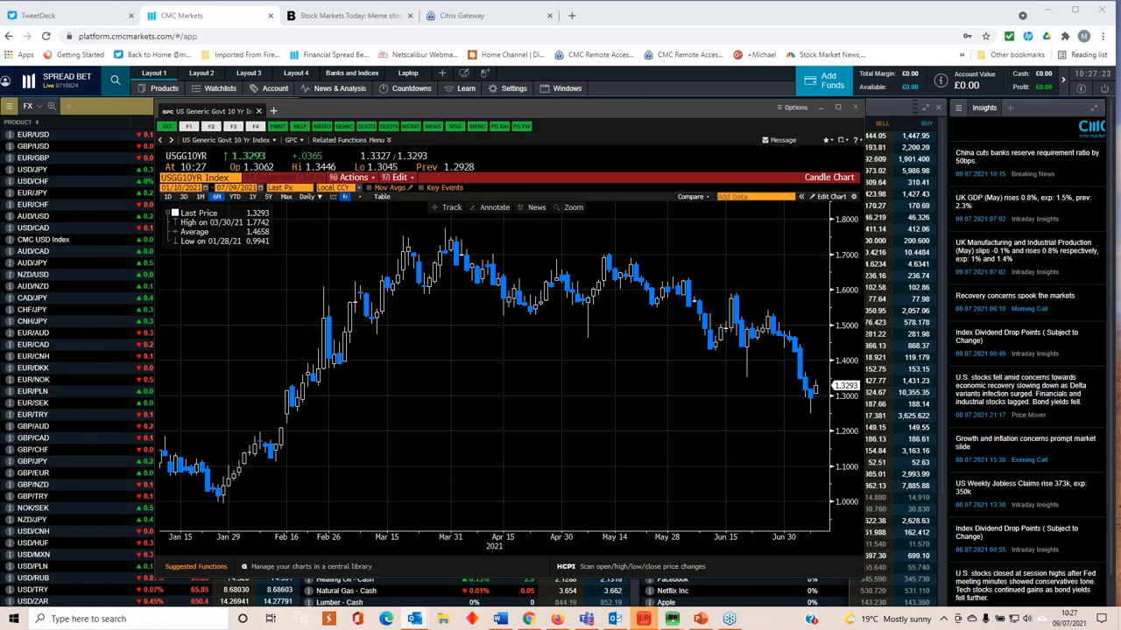
mouse_move(785, 308)
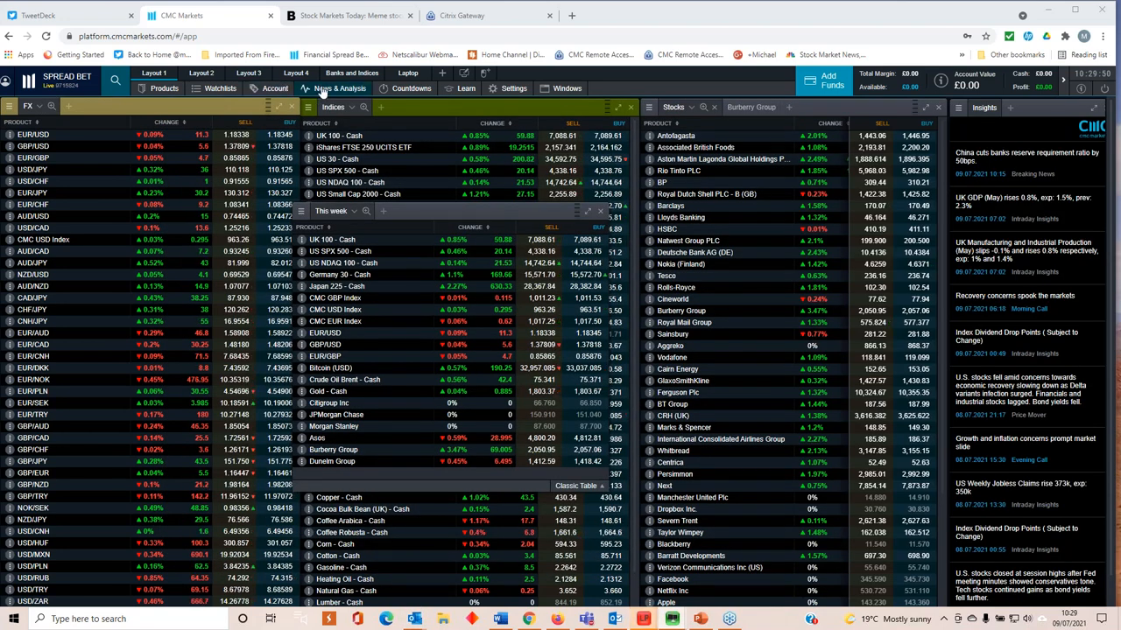
Step: Bring up the Market Calendar listing this week's CPI, production and employment releases
click(340, 87)
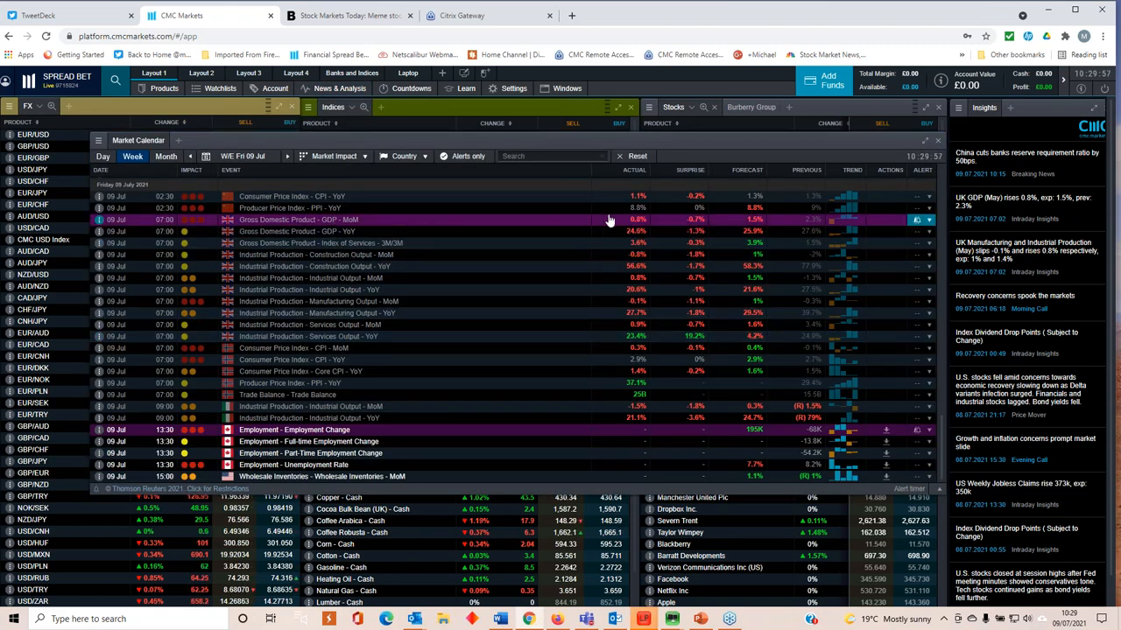
mouse_move(628, 231)
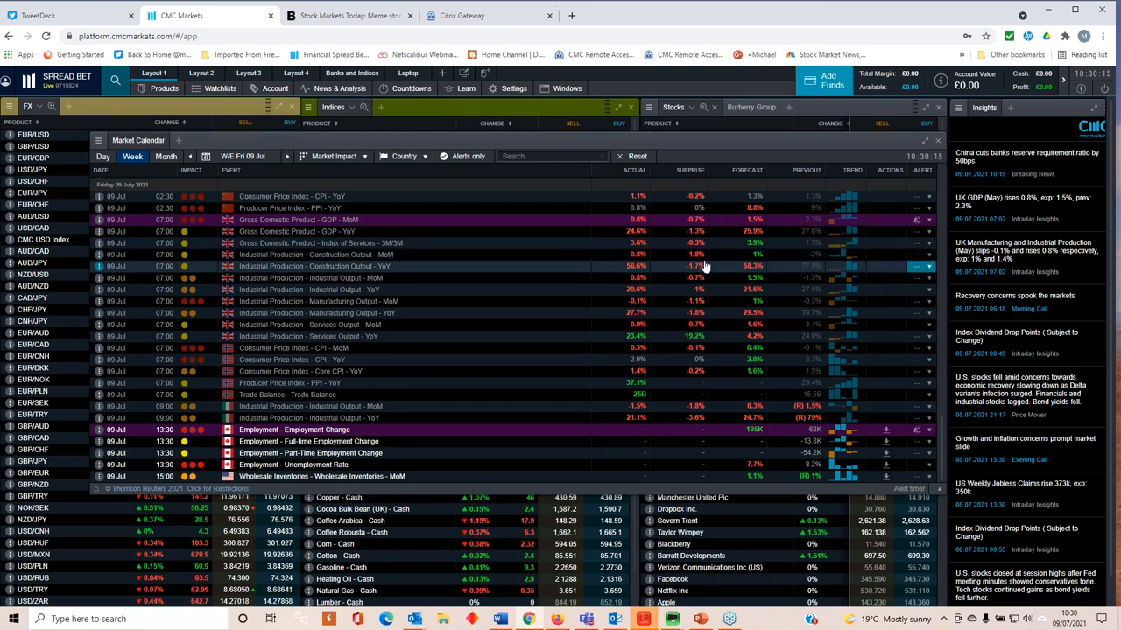
mouse_move(567, 281)
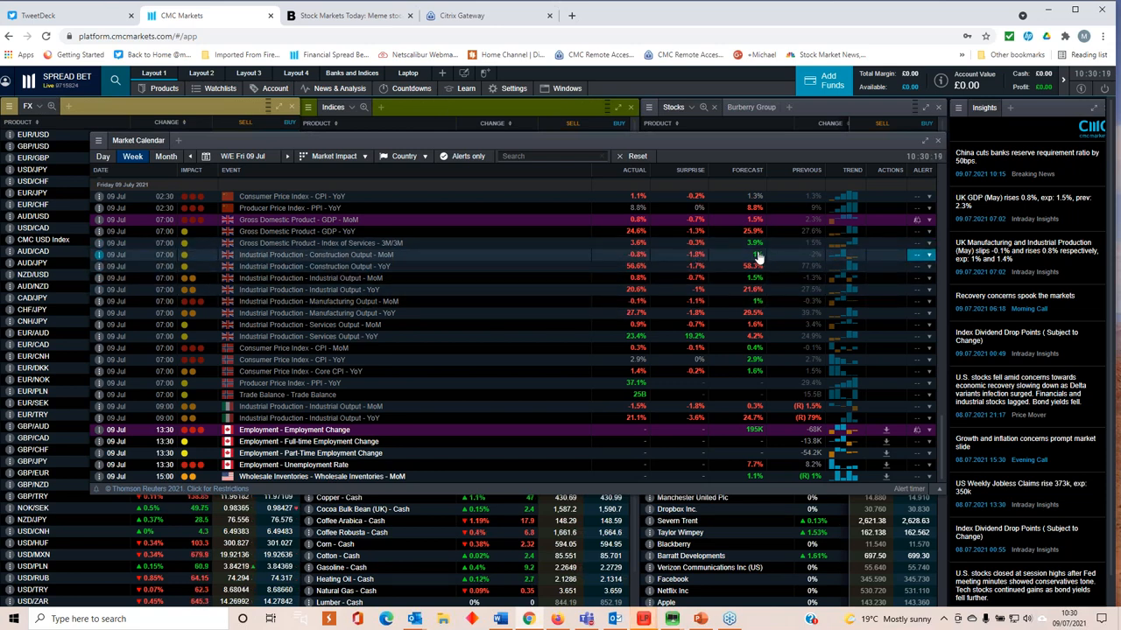
mouse_move(665, 314)
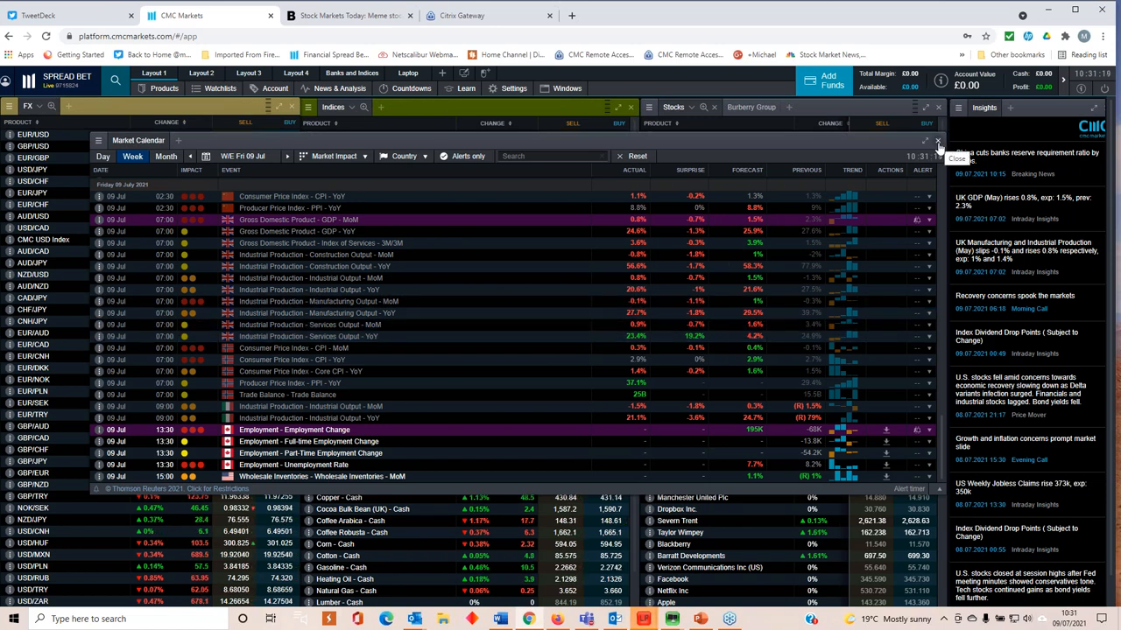
Step: Close the Market Calendar and show the UK 100 cash chart on a daily interval
click(937, 140)
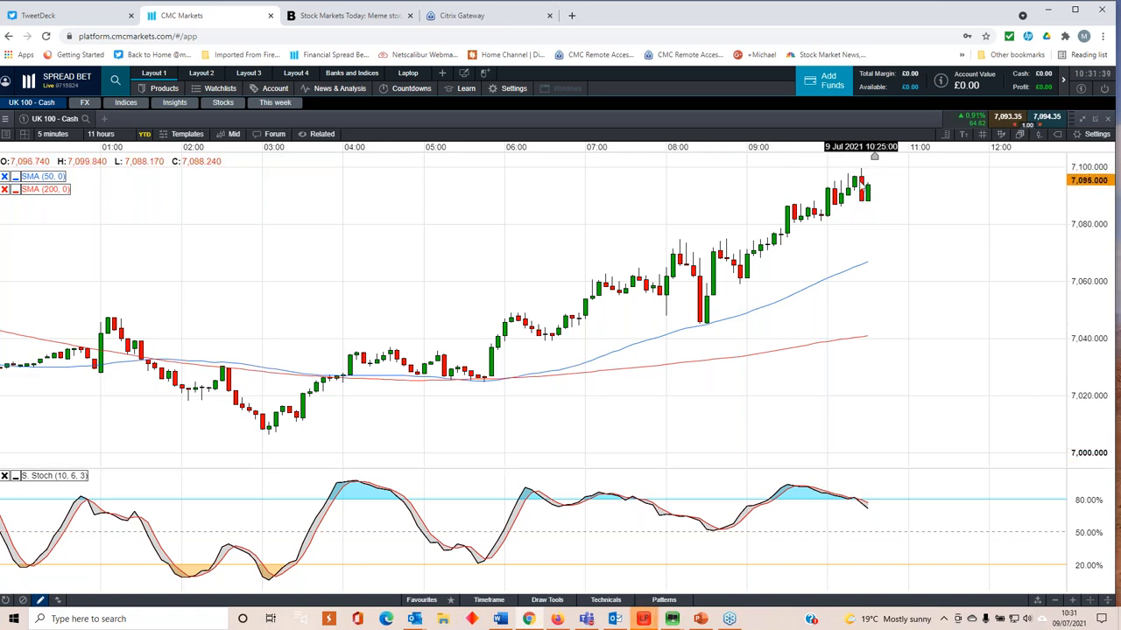
mouse_move(872, 235)
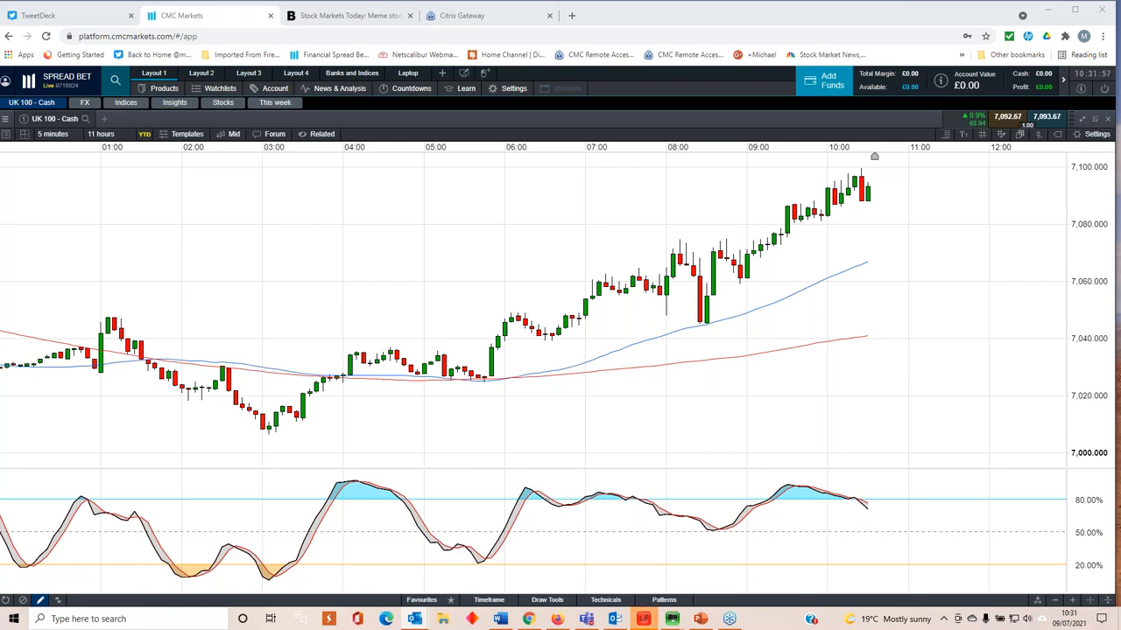
click(53, 133)
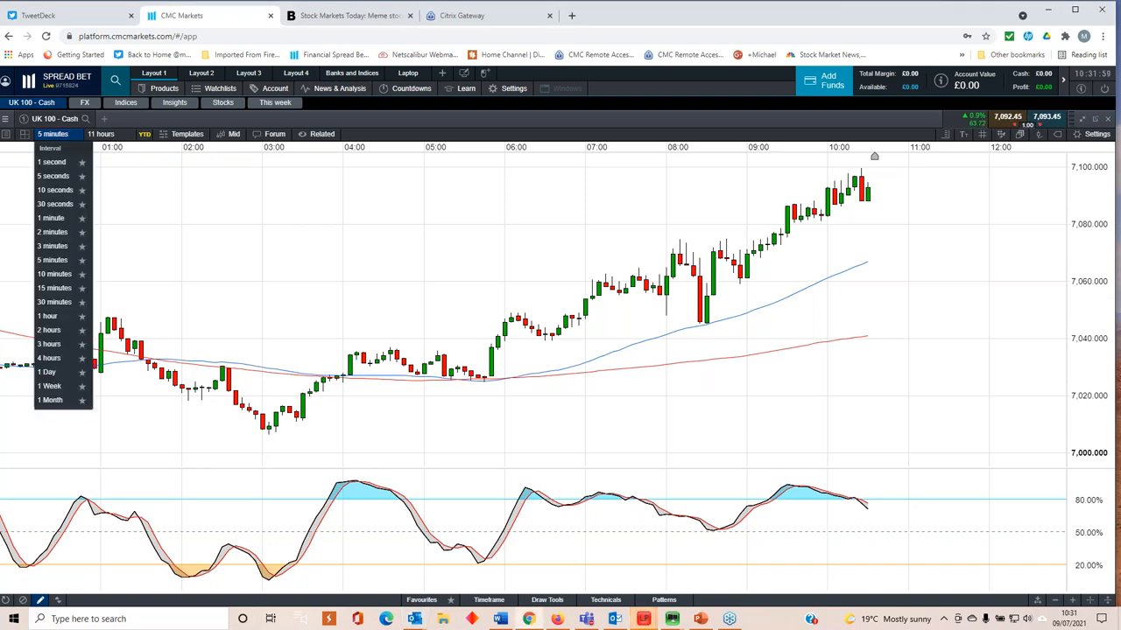
click(45, 371)
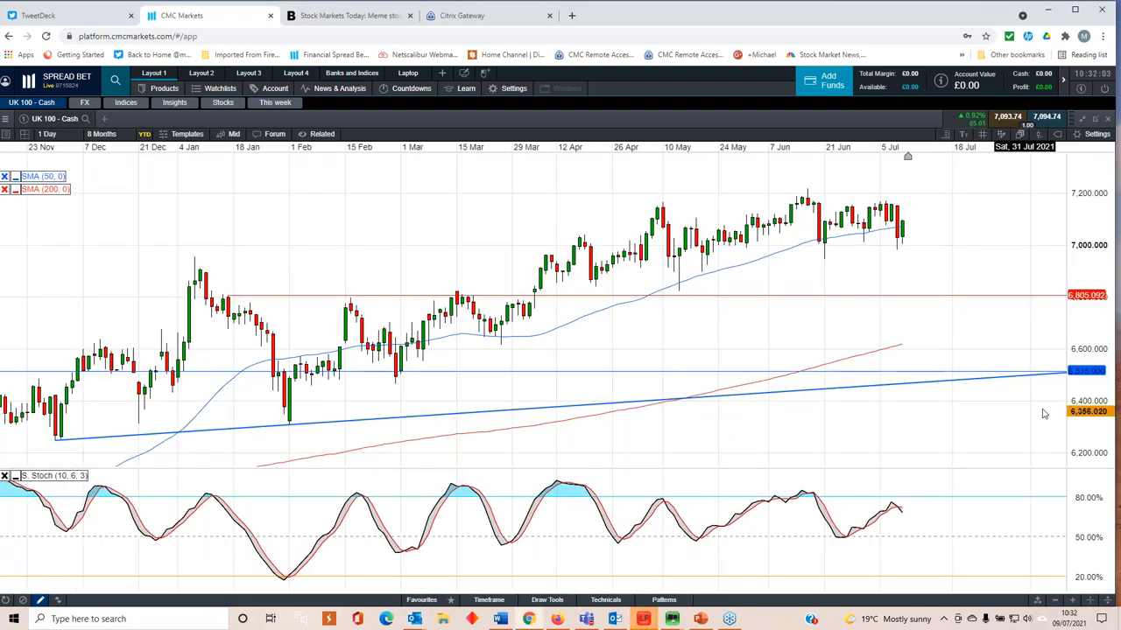
mouse_move(908, 248)
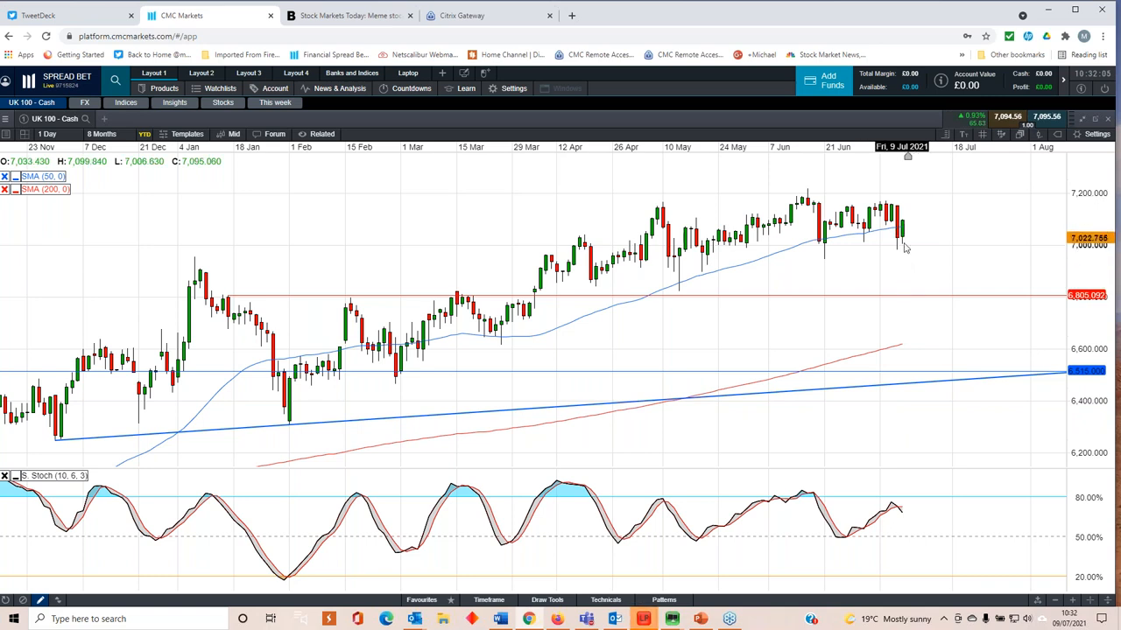
mouse_move(900, 256)
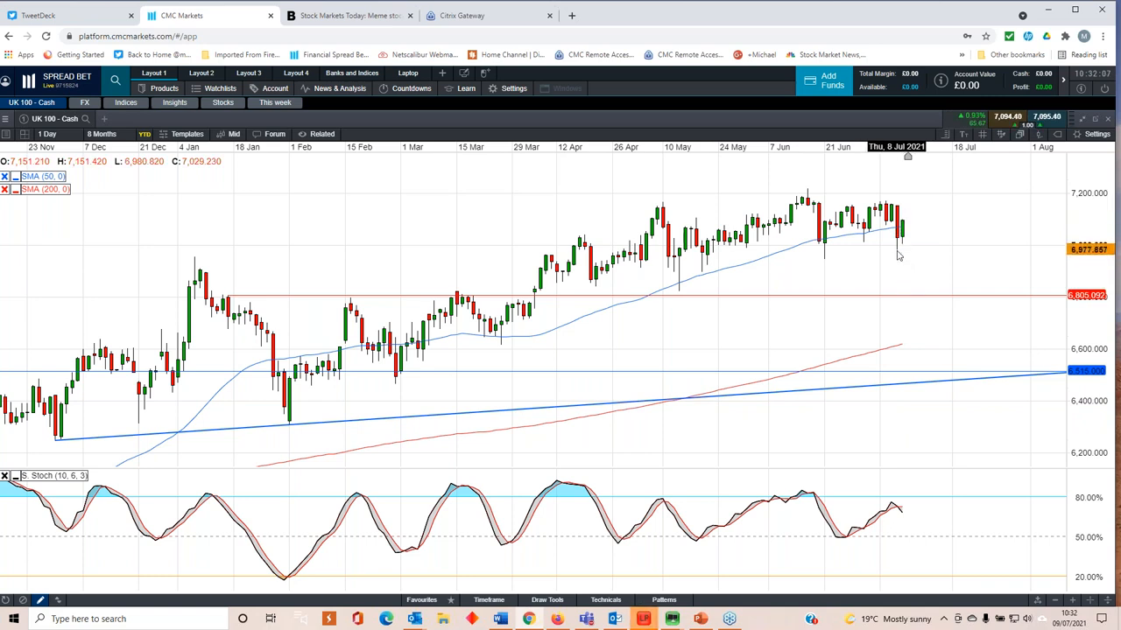
mouse_move(893, 224)
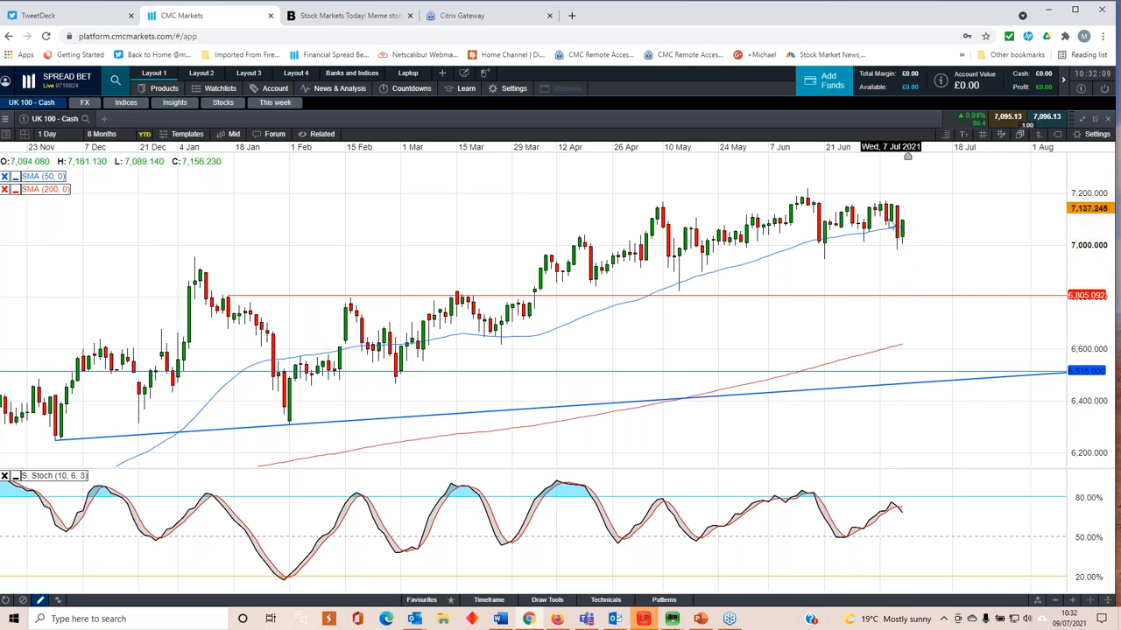
mouse_move(797, 219)
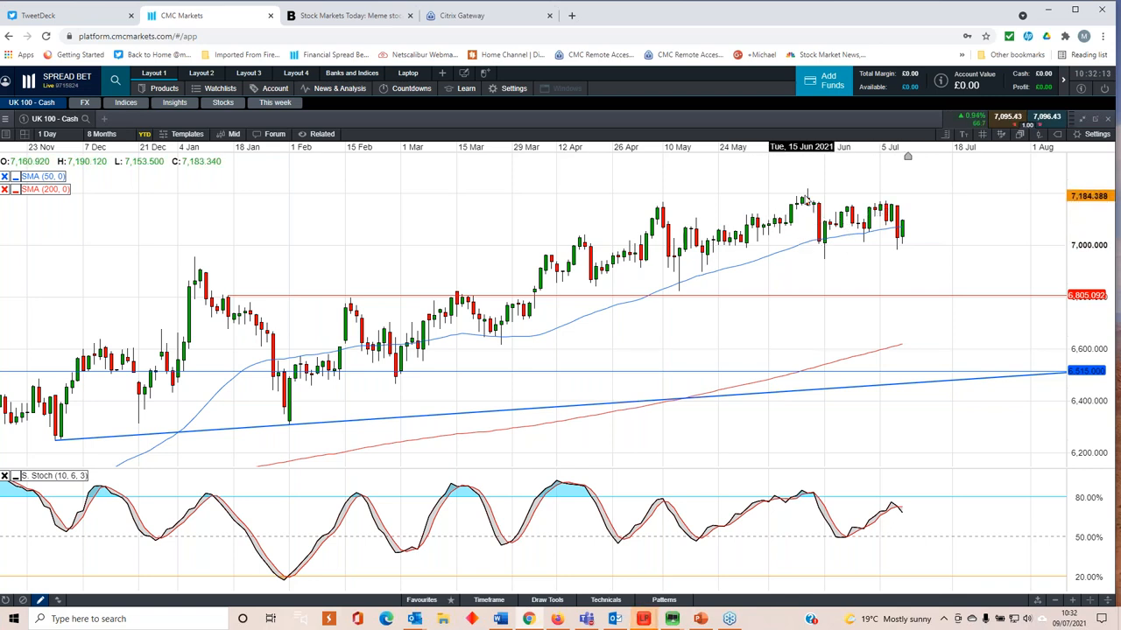
mouse_move(822, 248)
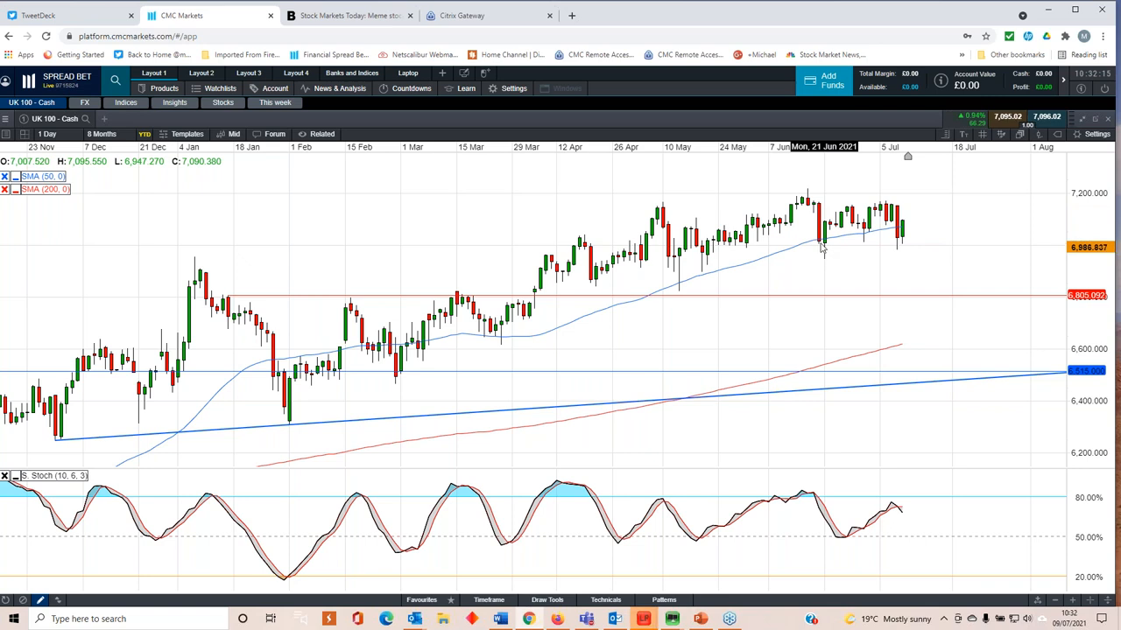
mouse_move(781, 414)
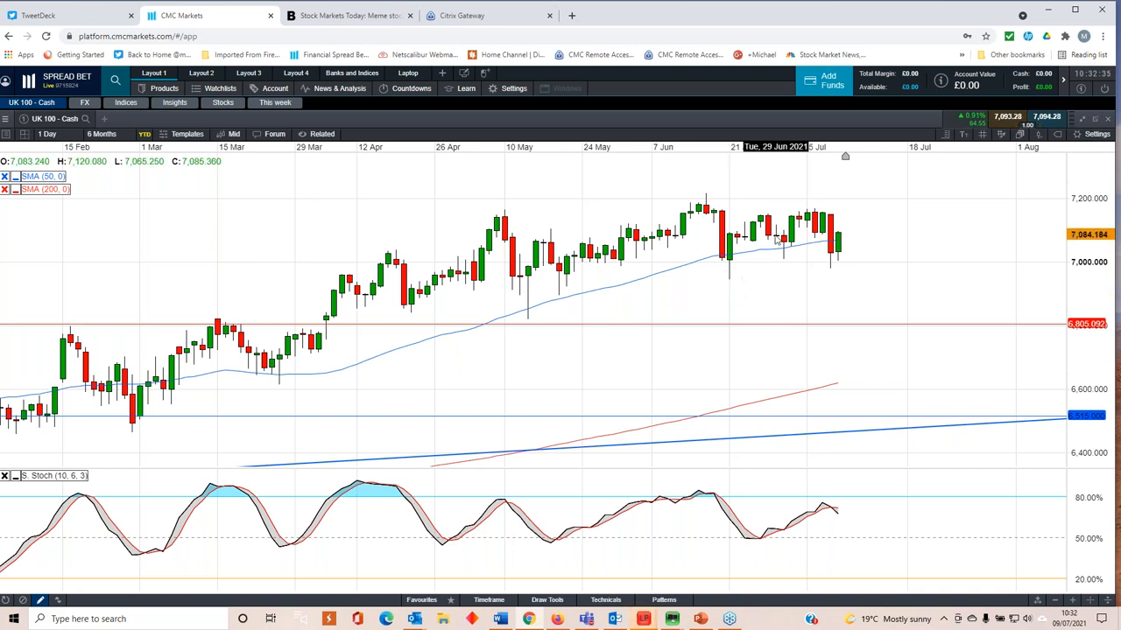
mouse_move(774, 261)
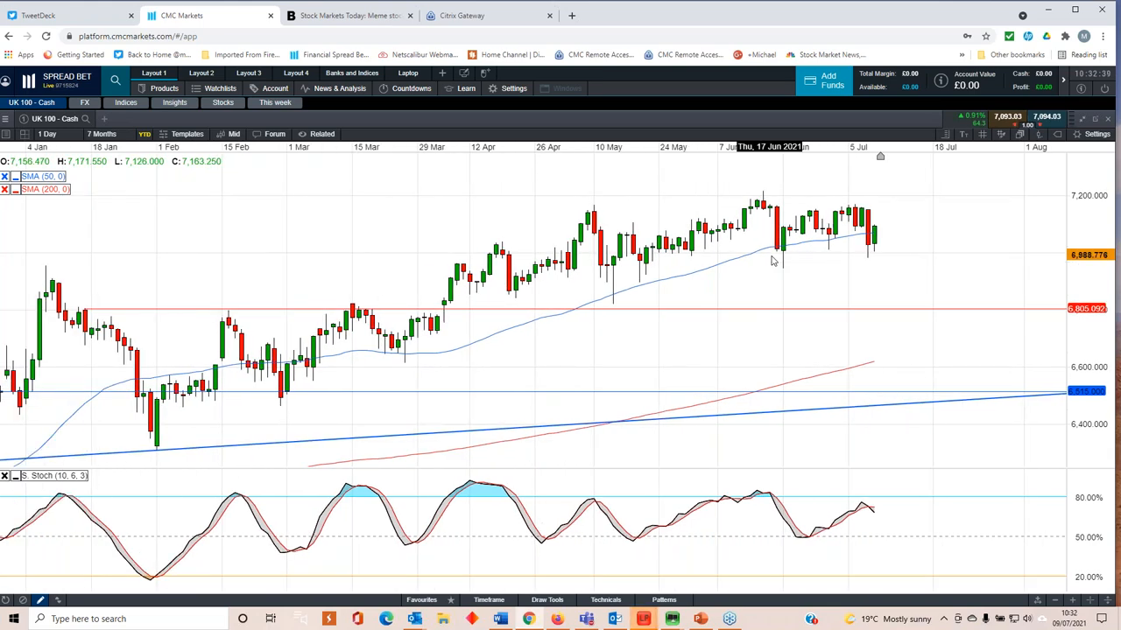
mouse_move(823, 294)
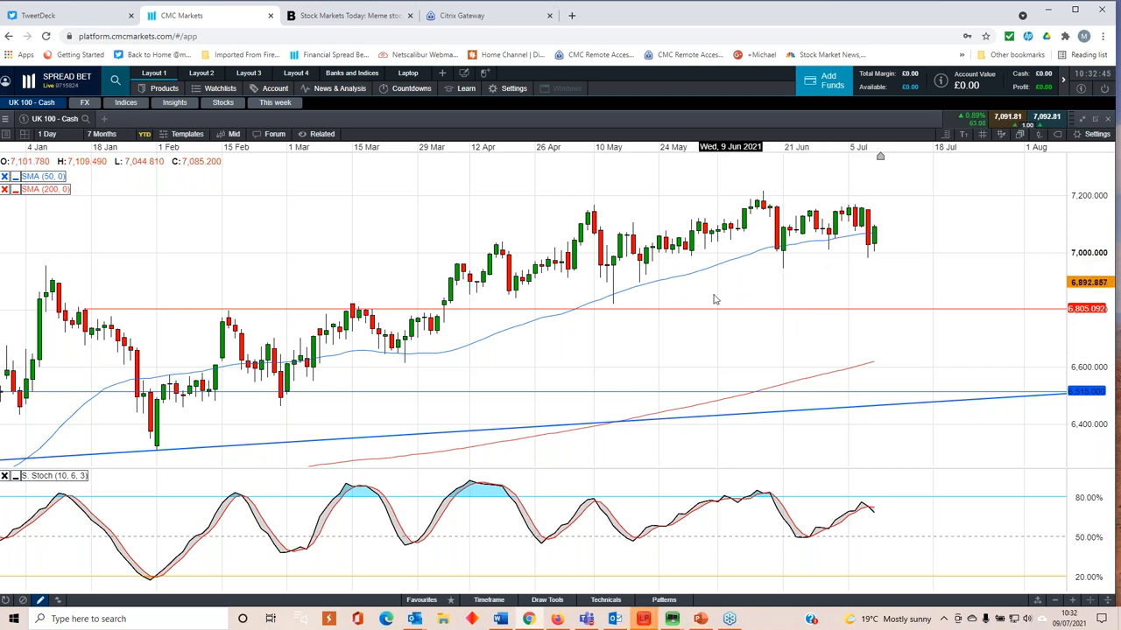
mouse_move(696, 308)
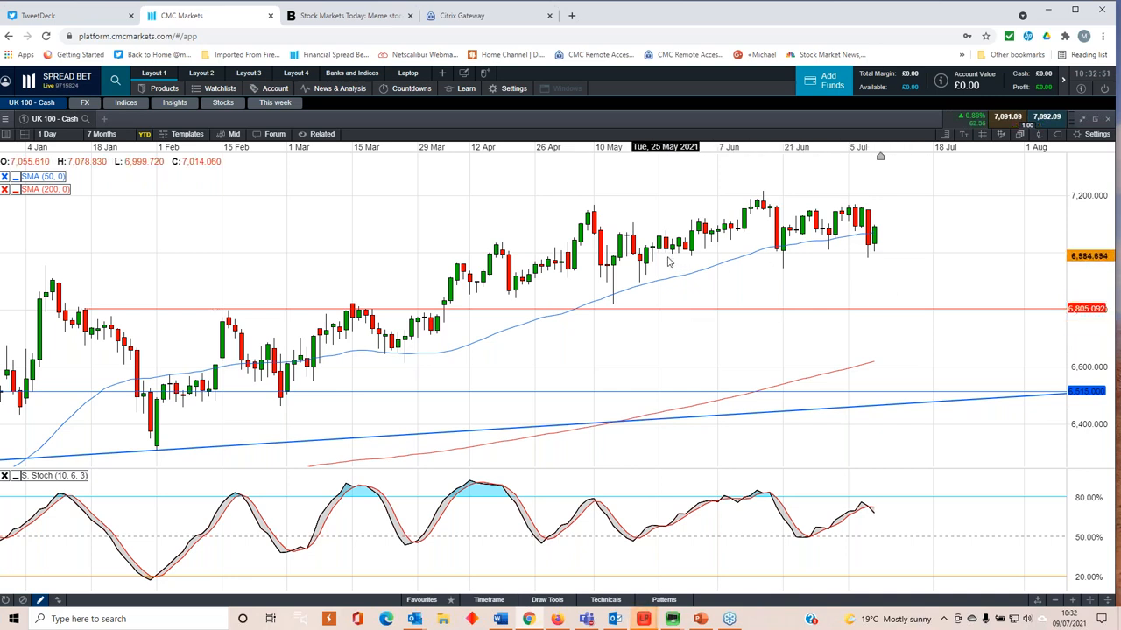
mouse_move(785, 265)
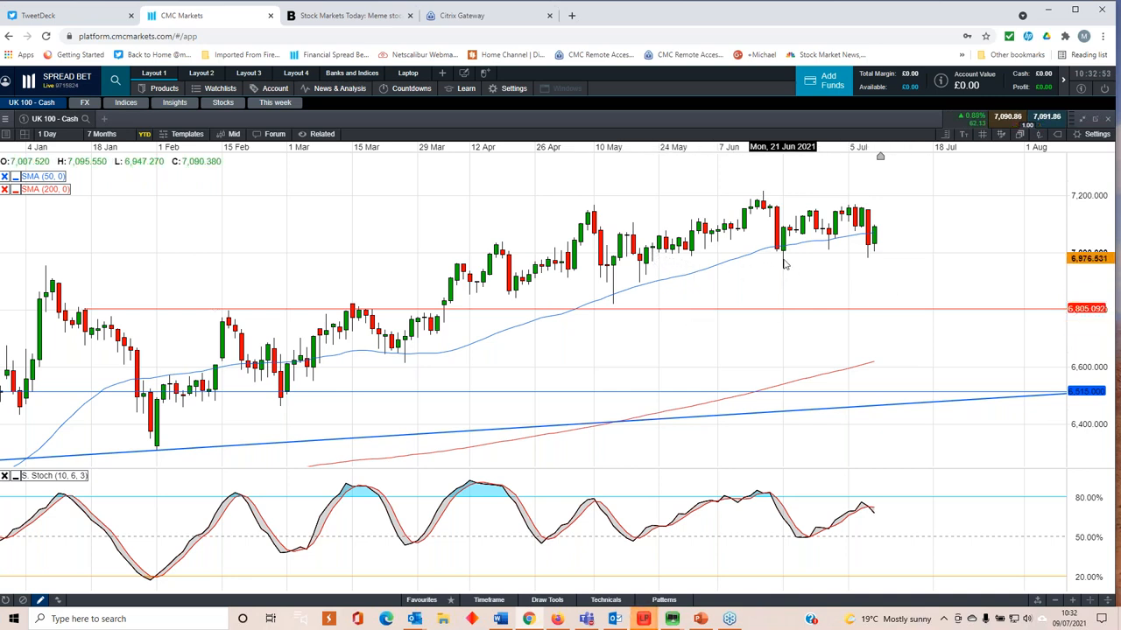
mouse_move(749, 259)
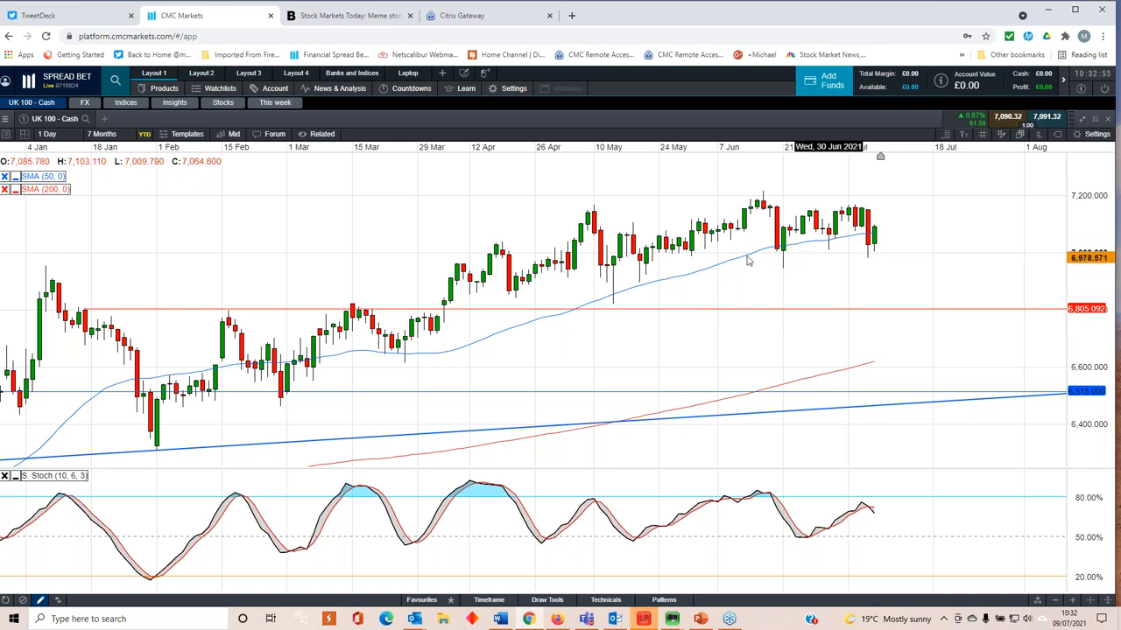
mouse_move(883, 221)
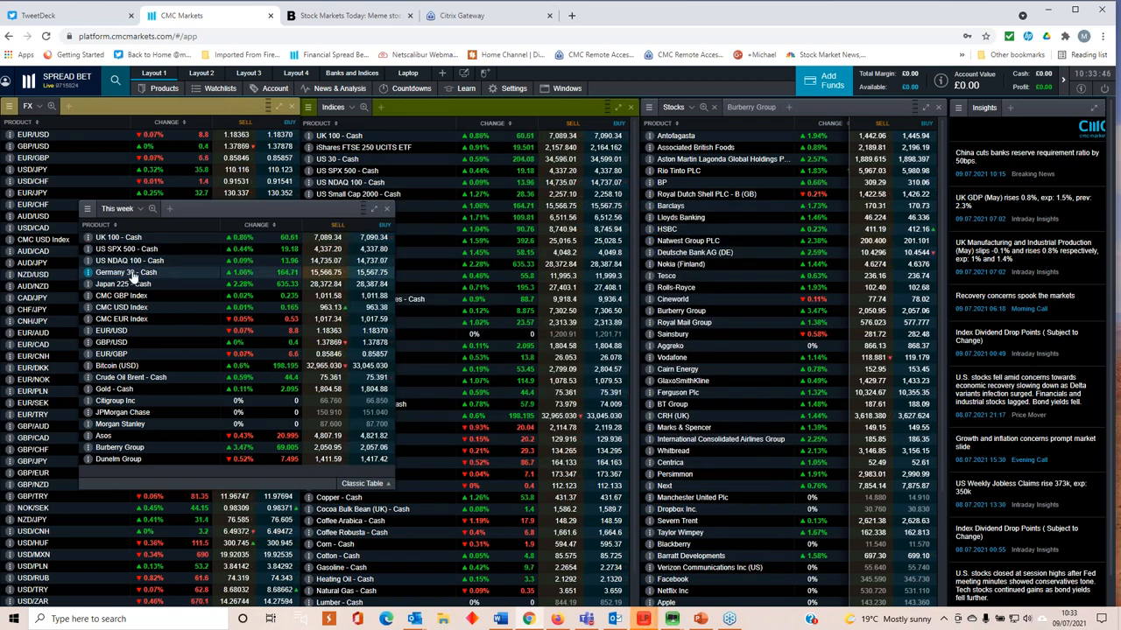
Step: Open the Germany 30 cash daily chart from the This week watchlist
click(126, 273)
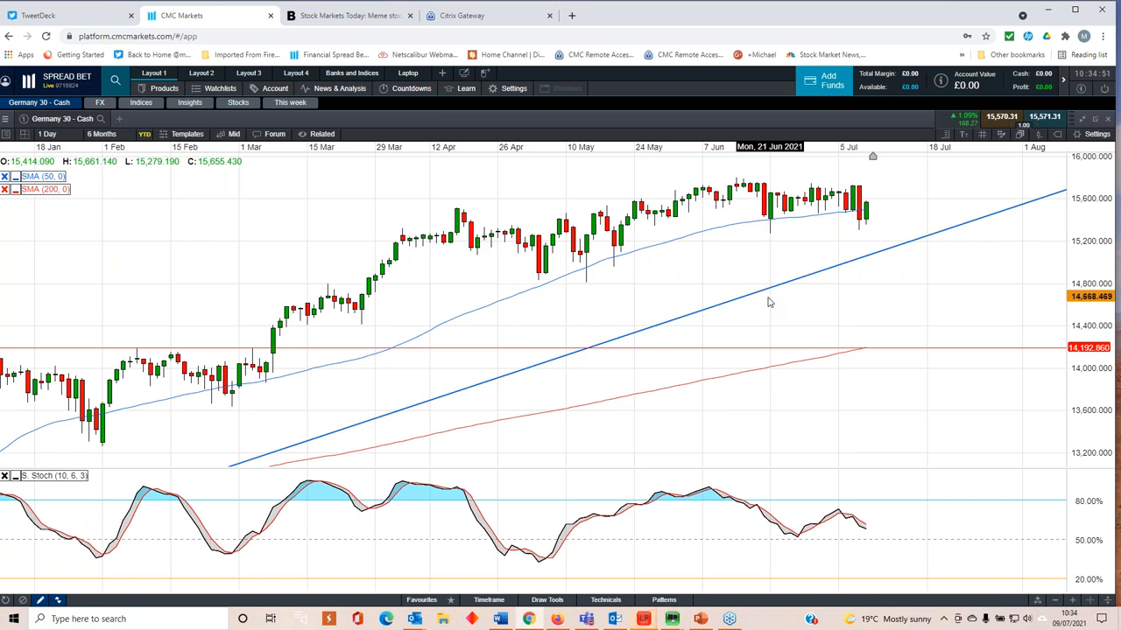
mouse_move(772, 237)
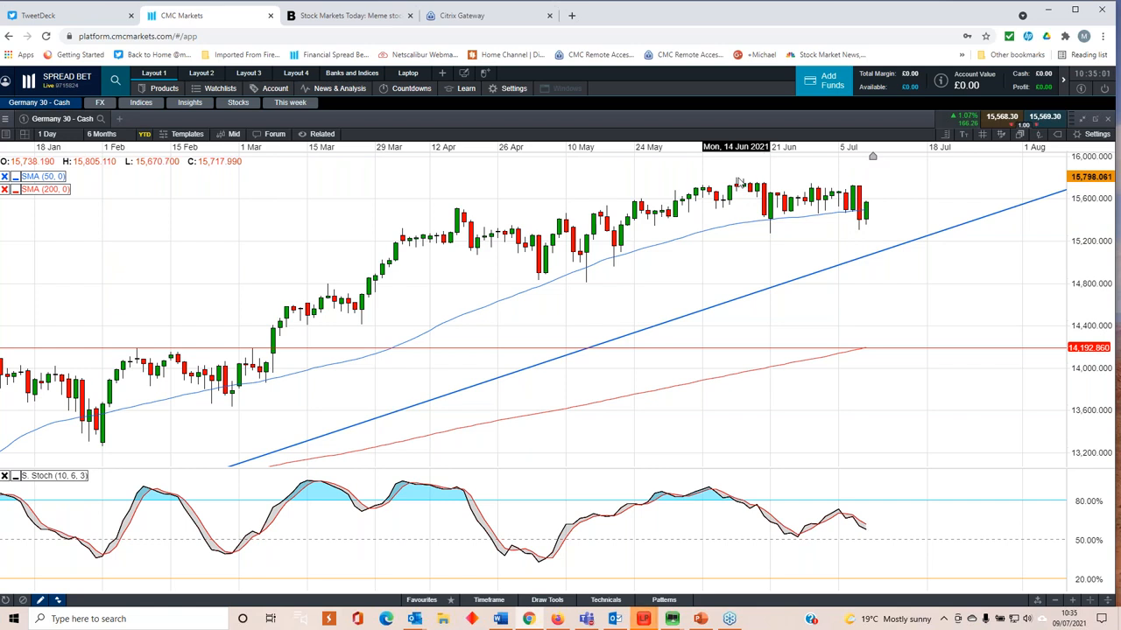
mouse_move(778, 208)
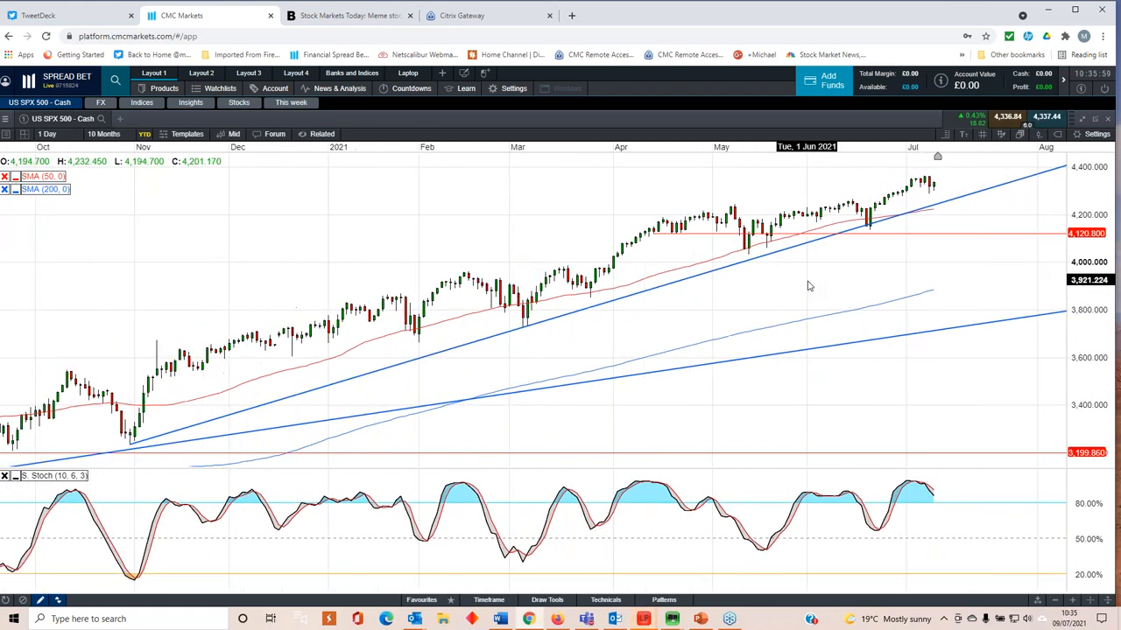
Step: Close the full-screen US SPX 500 chart, returning to the FX, indices and stocks lists
click(104, 133)
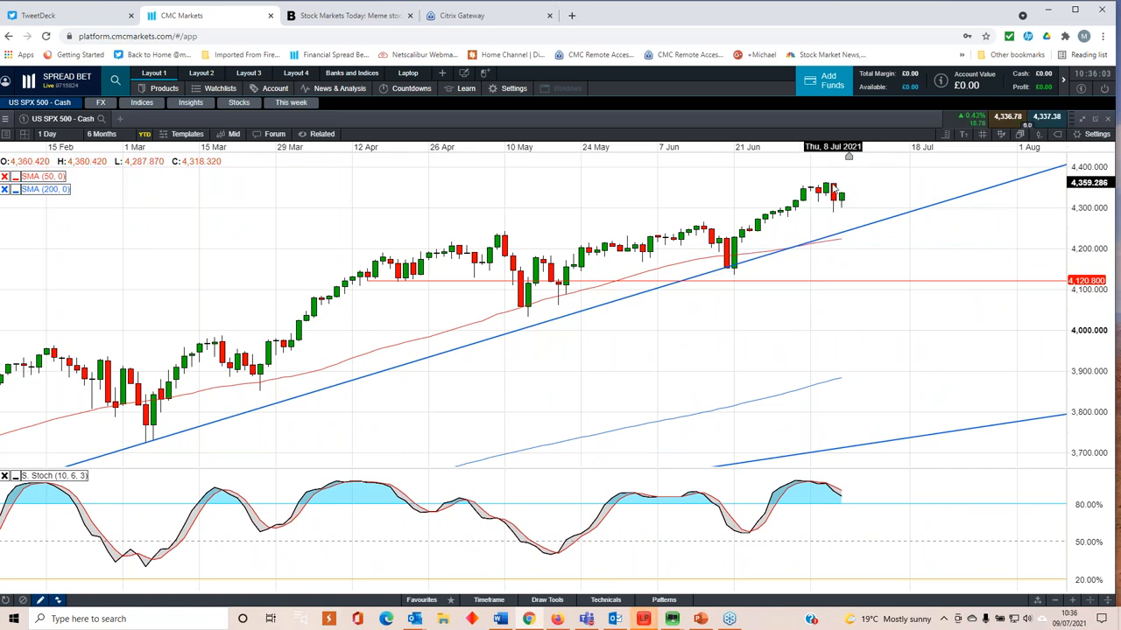
mouse_move(553, 298)
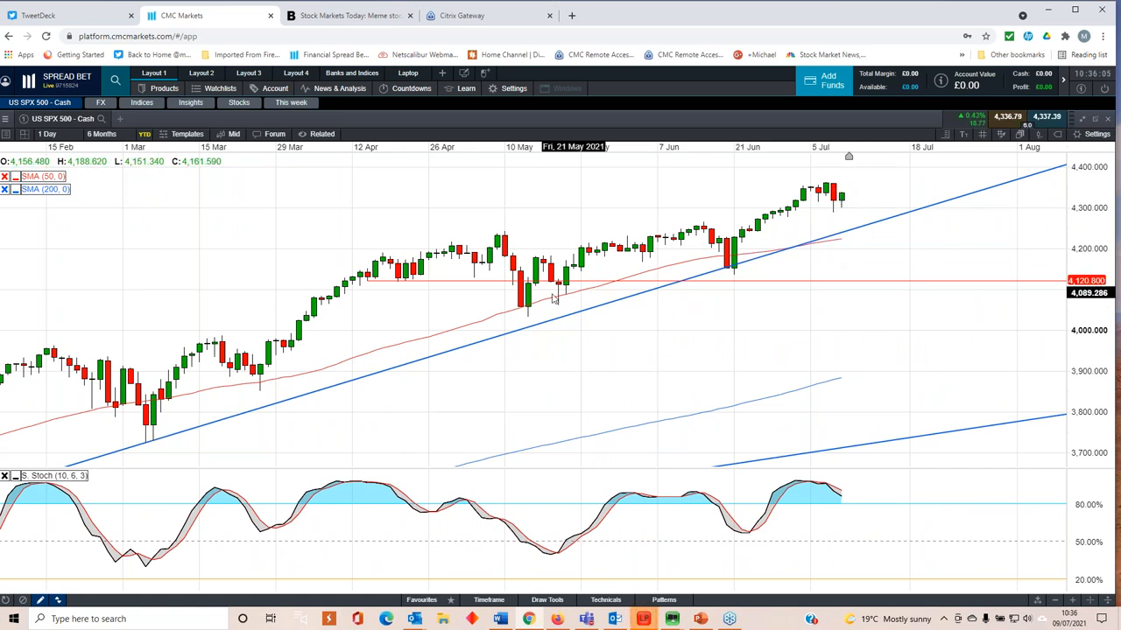
mouse_move(631, 301)
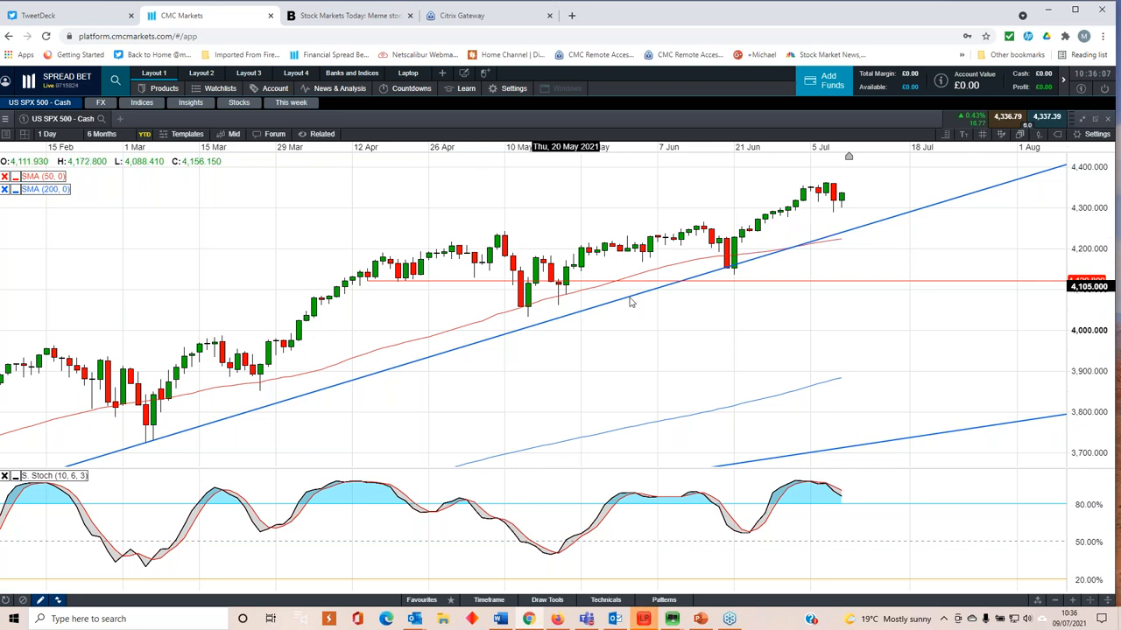
mouse_move(375, 289)
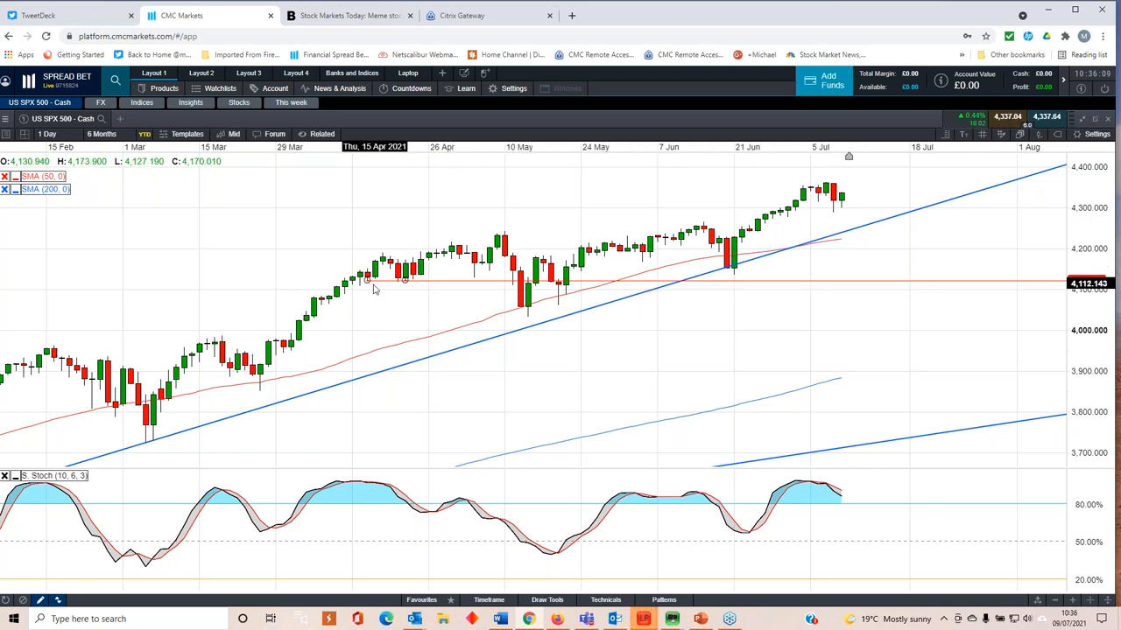
mouse_move(524, 366)
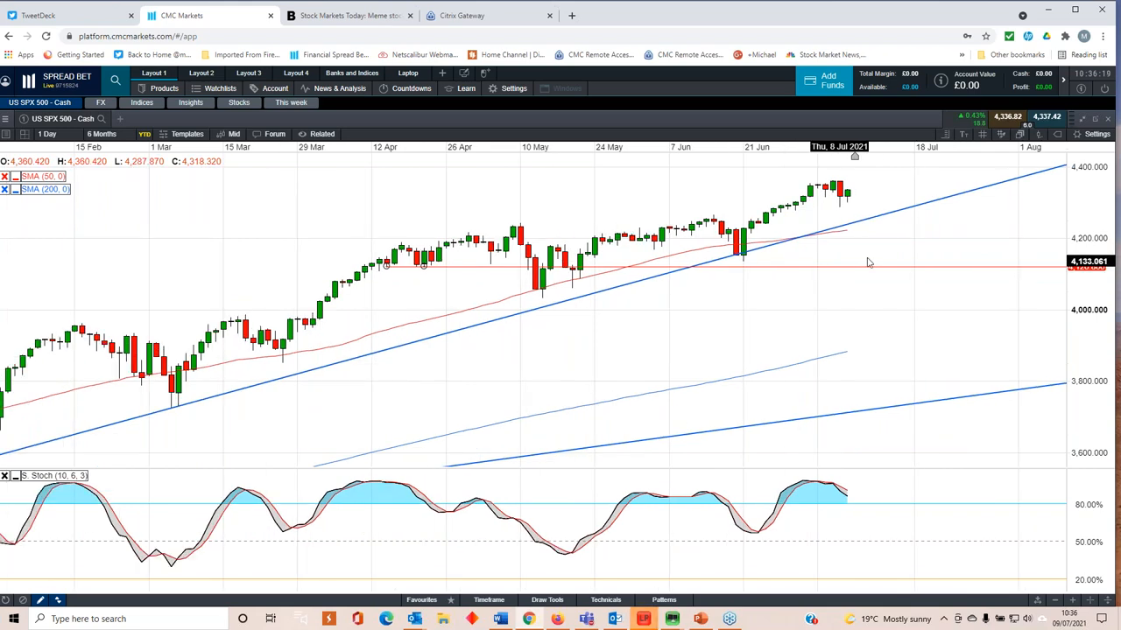
click(1079, 121)
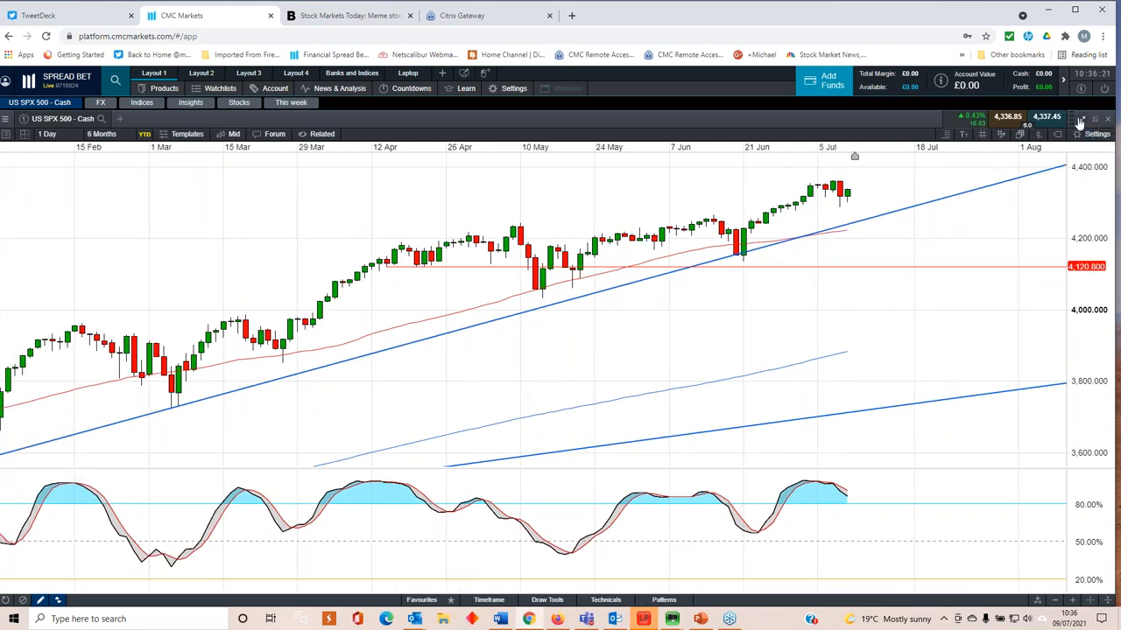
click(567, 88)
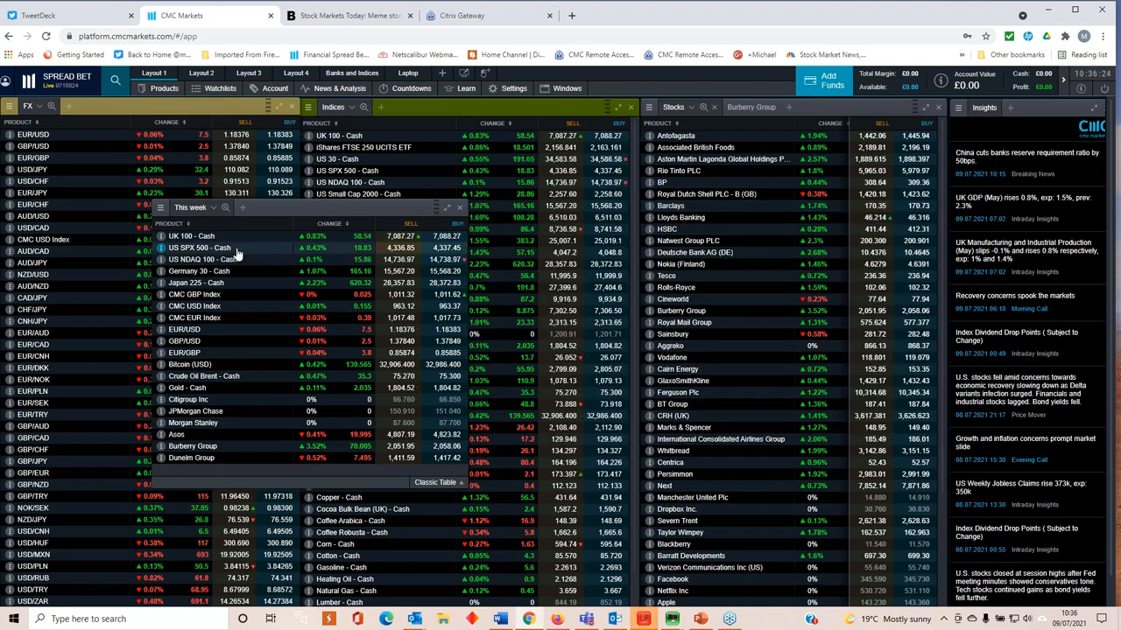
click(201, 259)
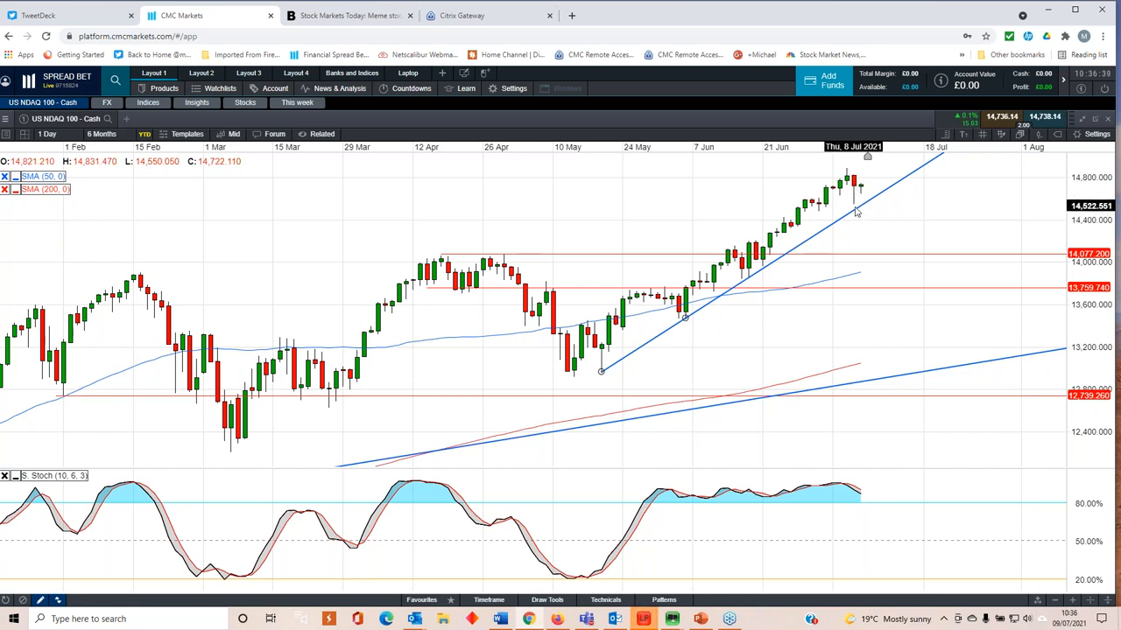
mouse_move(750, 290)
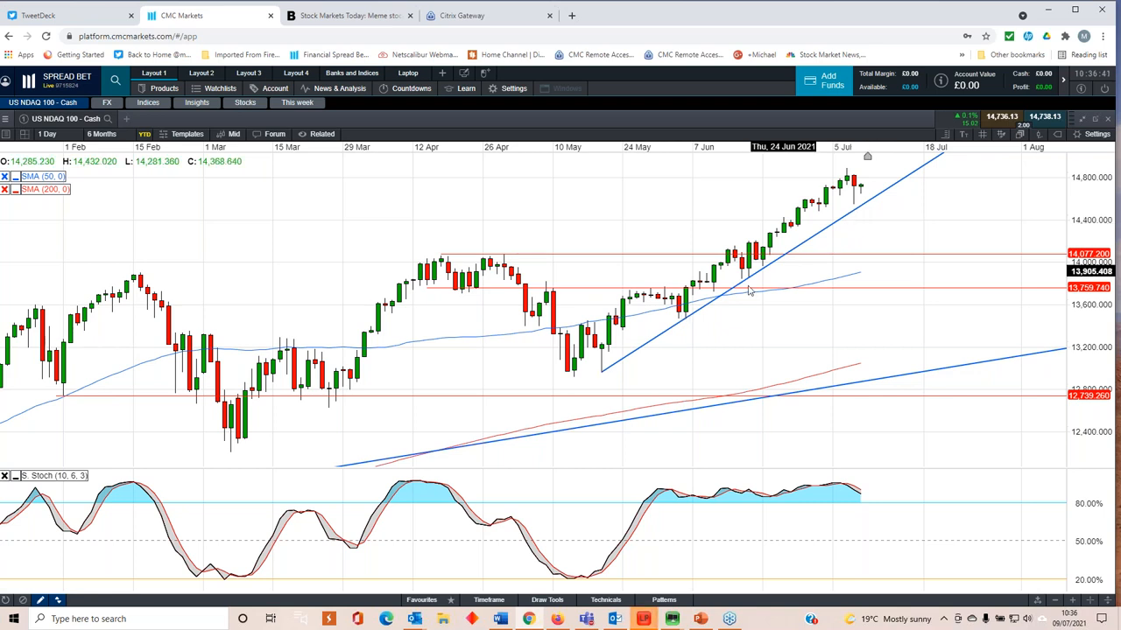
mouse_move(856, 208)
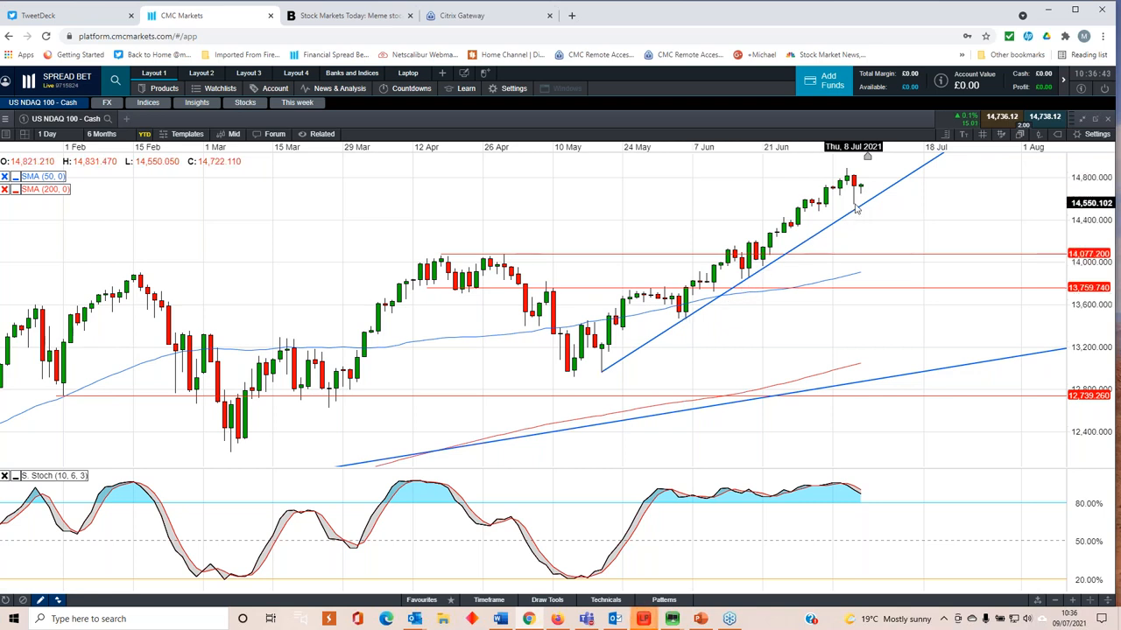
mouse_move(684, 457)
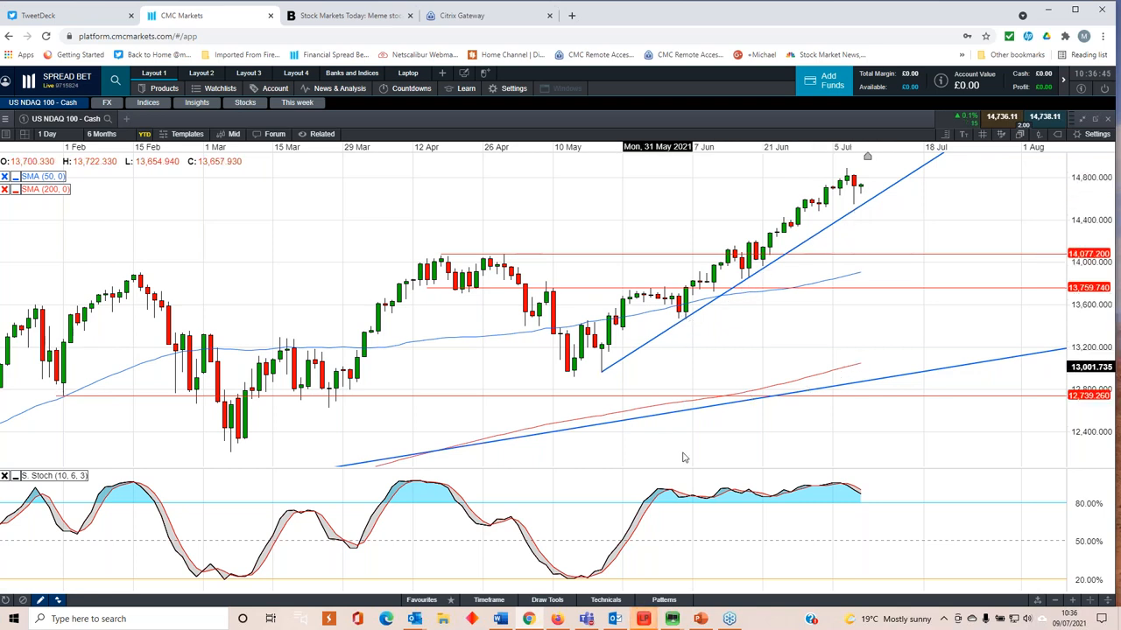
mouse_move(711, 285)
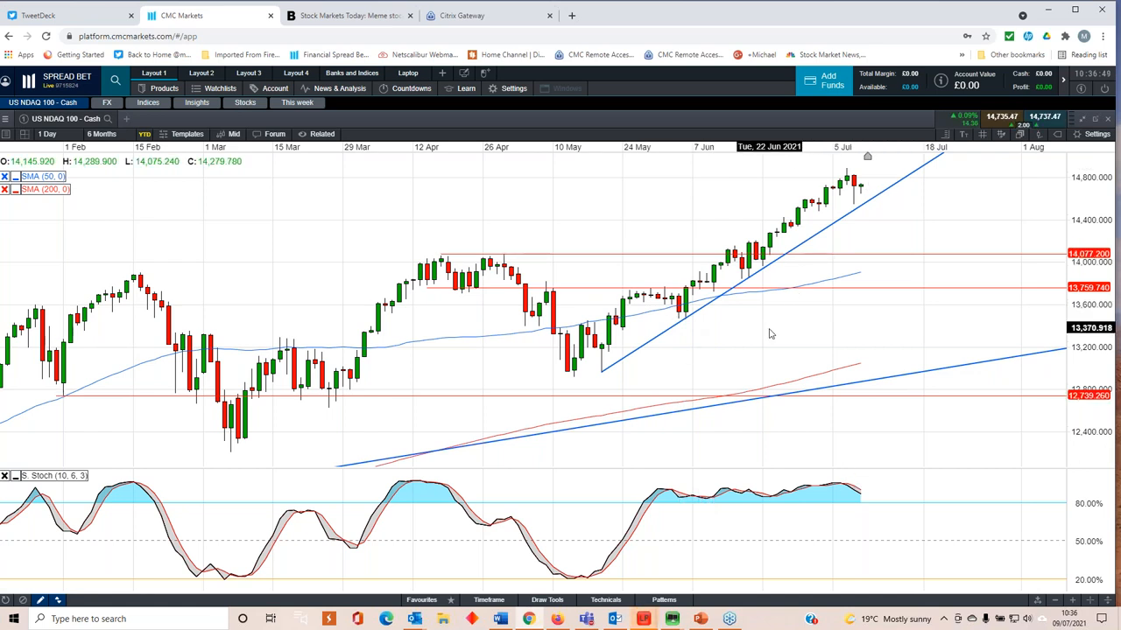
mouse_move(861, 189)
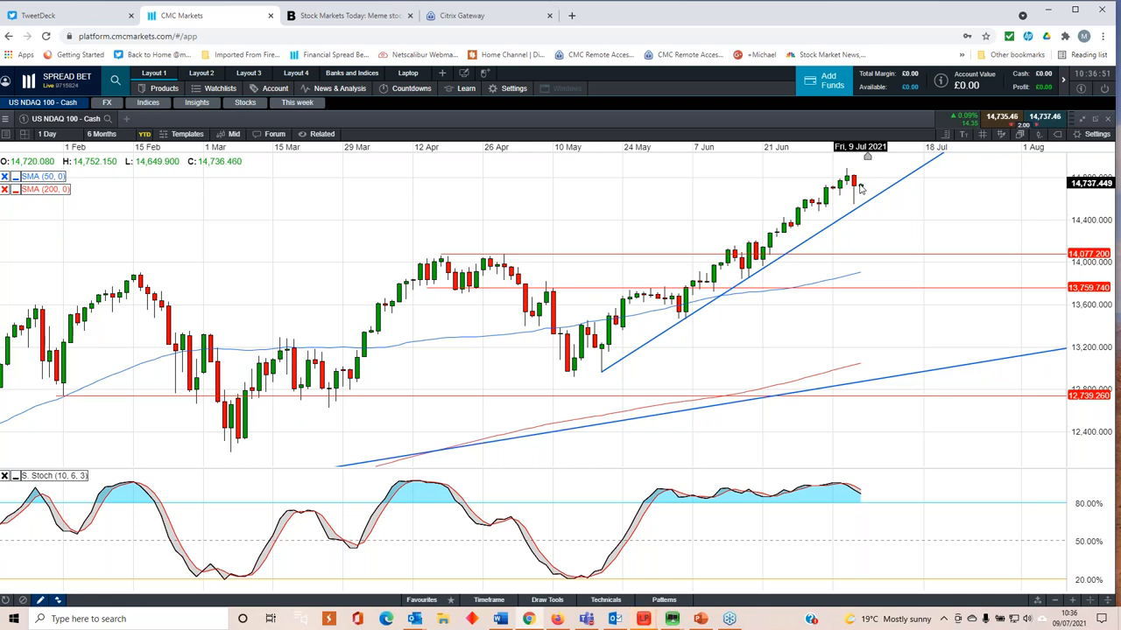
mouse_move(861, 227)
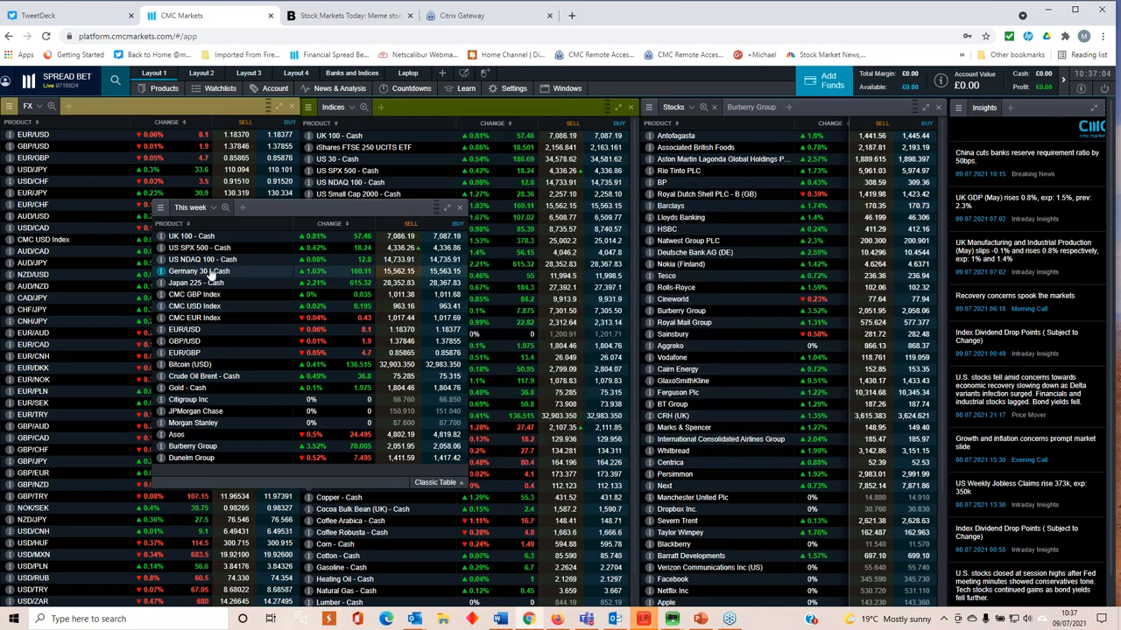
click(196, 282)
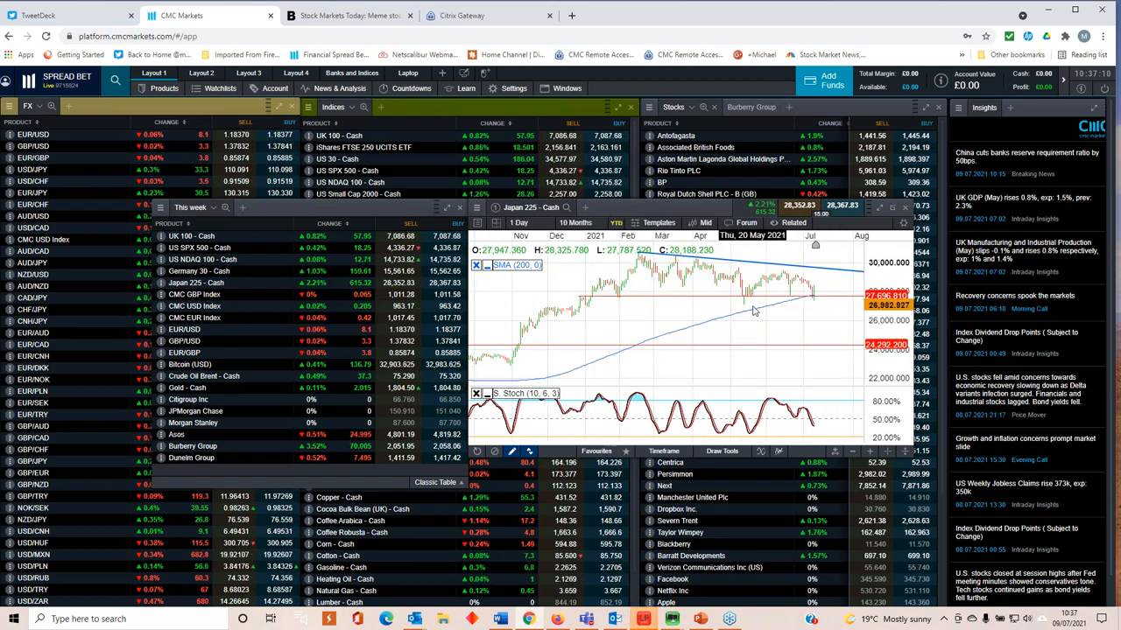
mouse_move(814, 302)
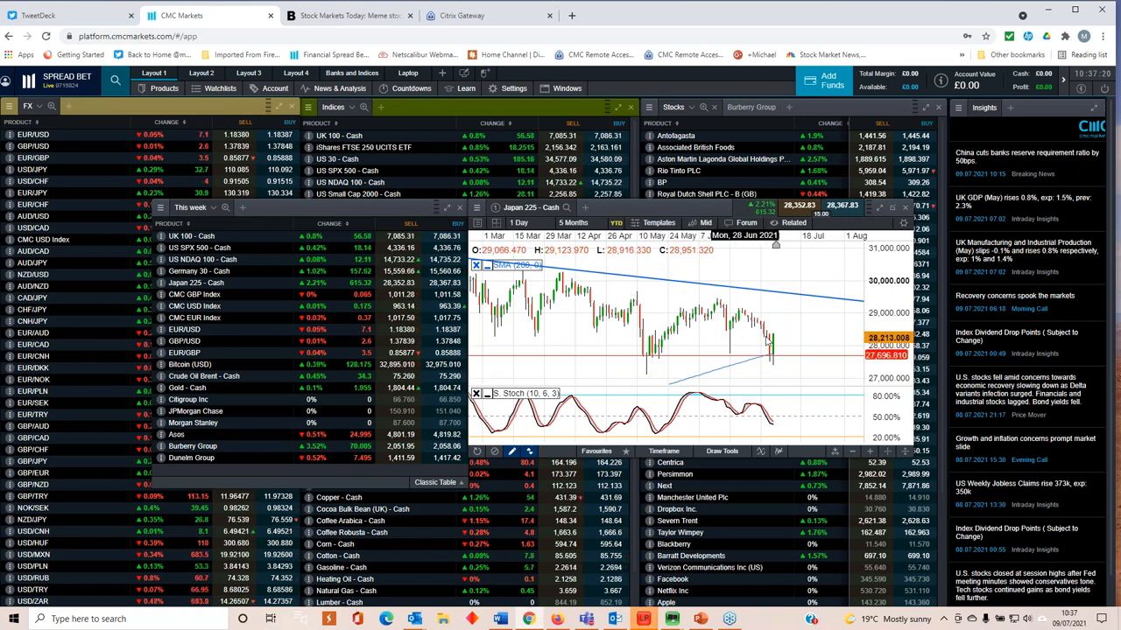
click(550, 223)
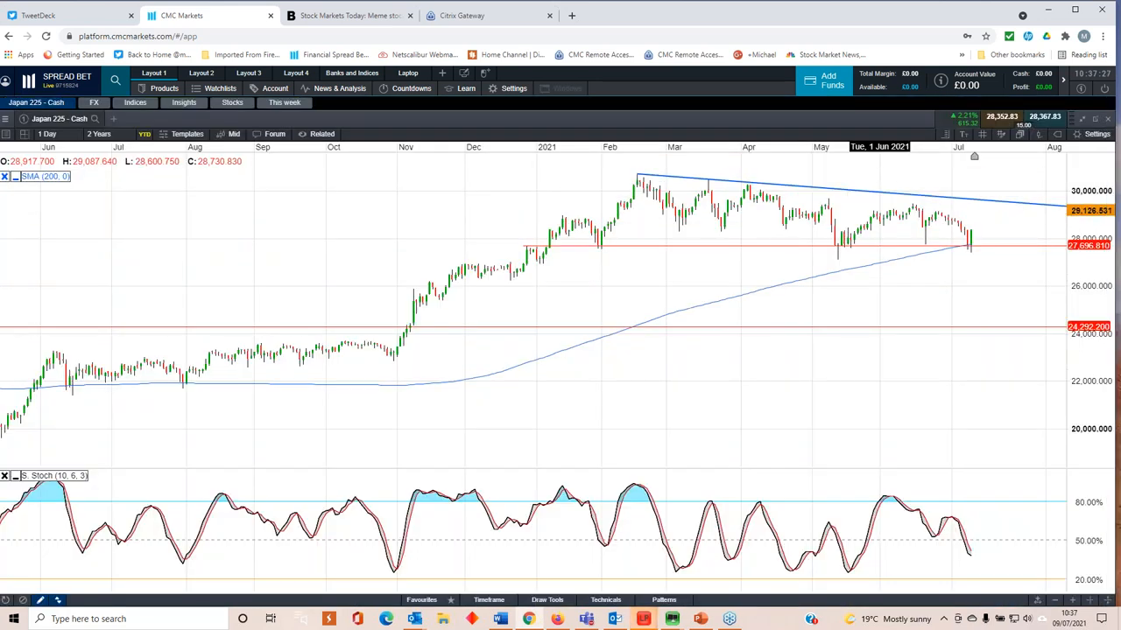
mouse_move(971, 245)
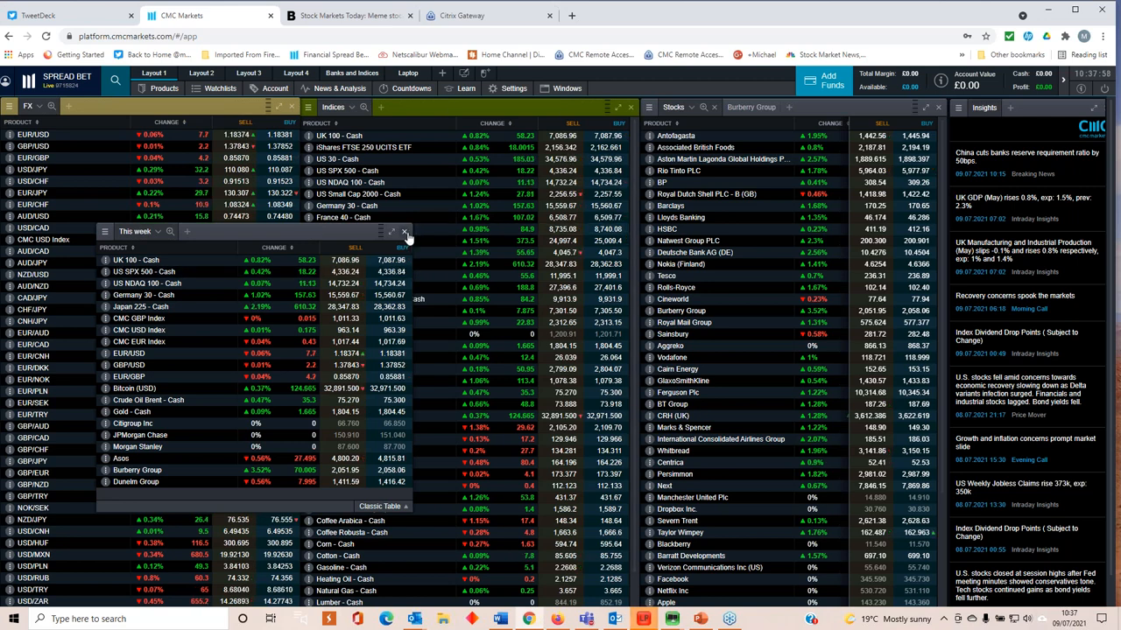
Step: Open the This week watchlist and bring up the CMC USD Index daily chart
click(406, 232)
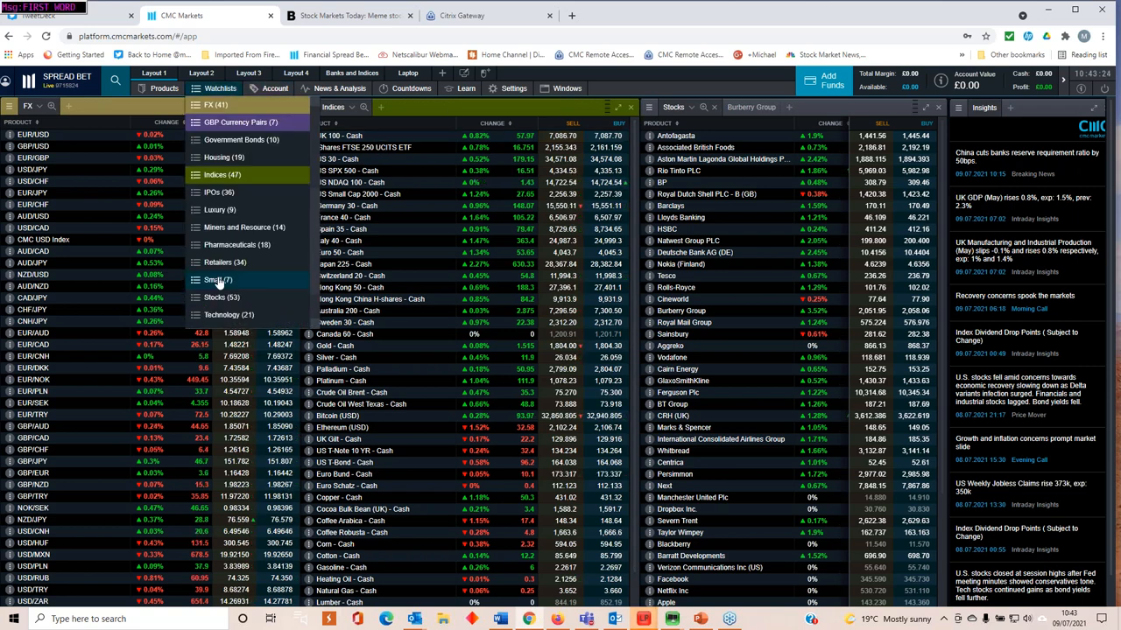
scroll(down, 3)
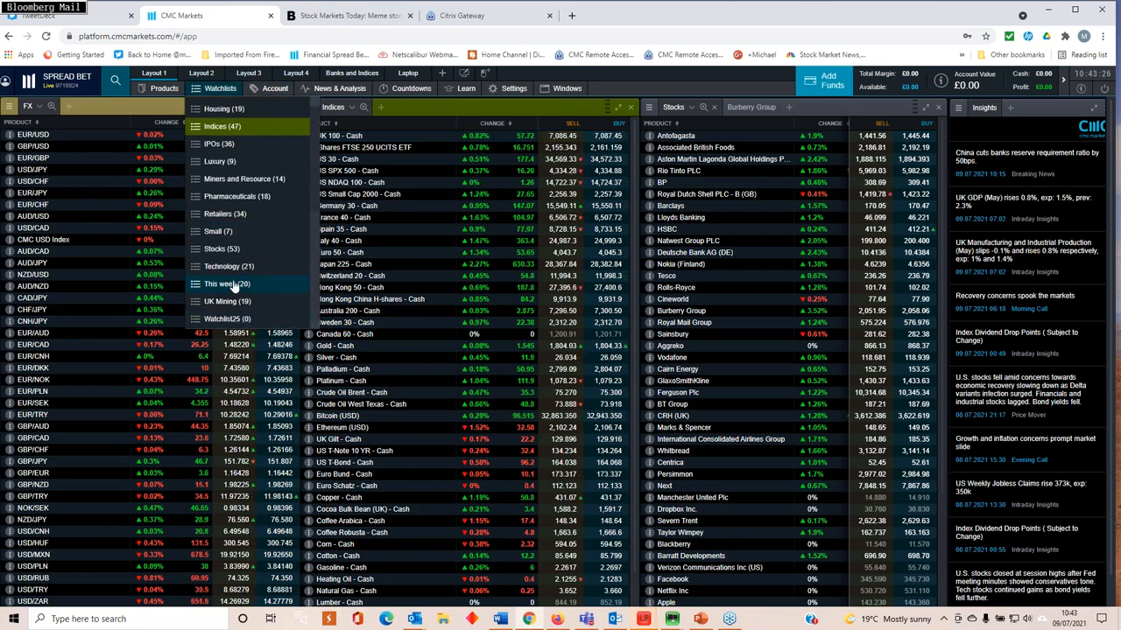
click(227, 283)
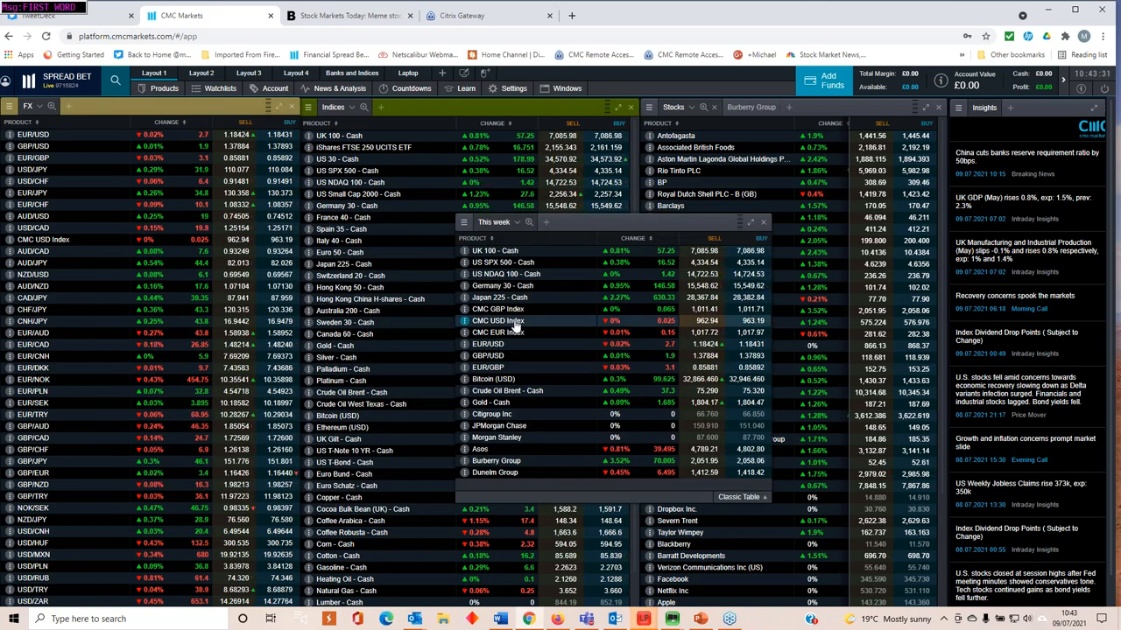
click(497, 321)
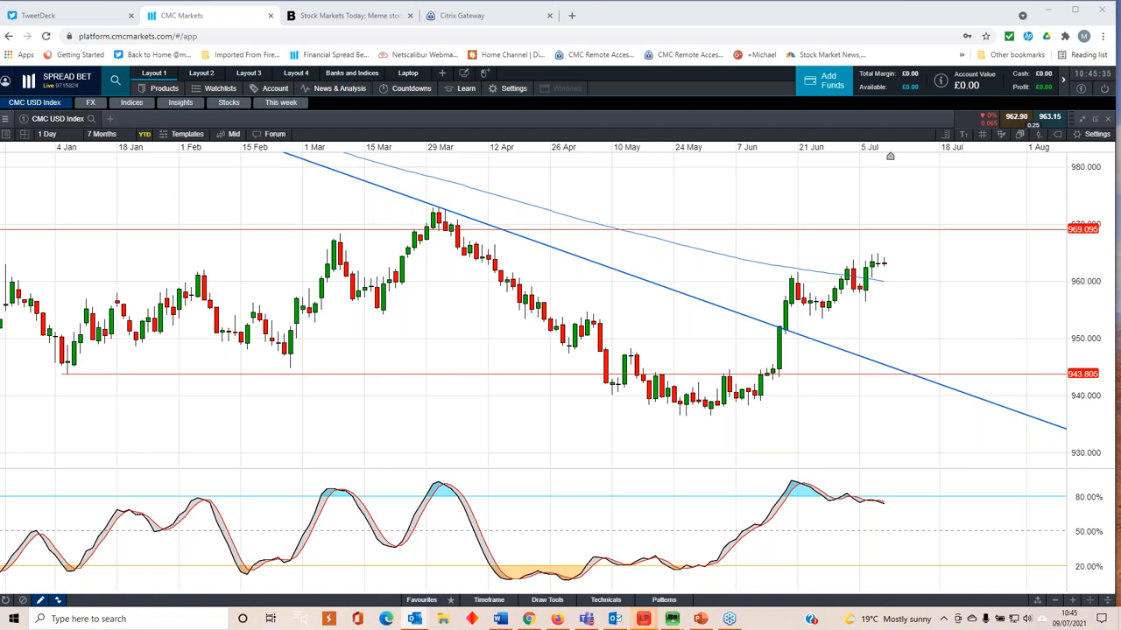
mouse_move(882, 278)
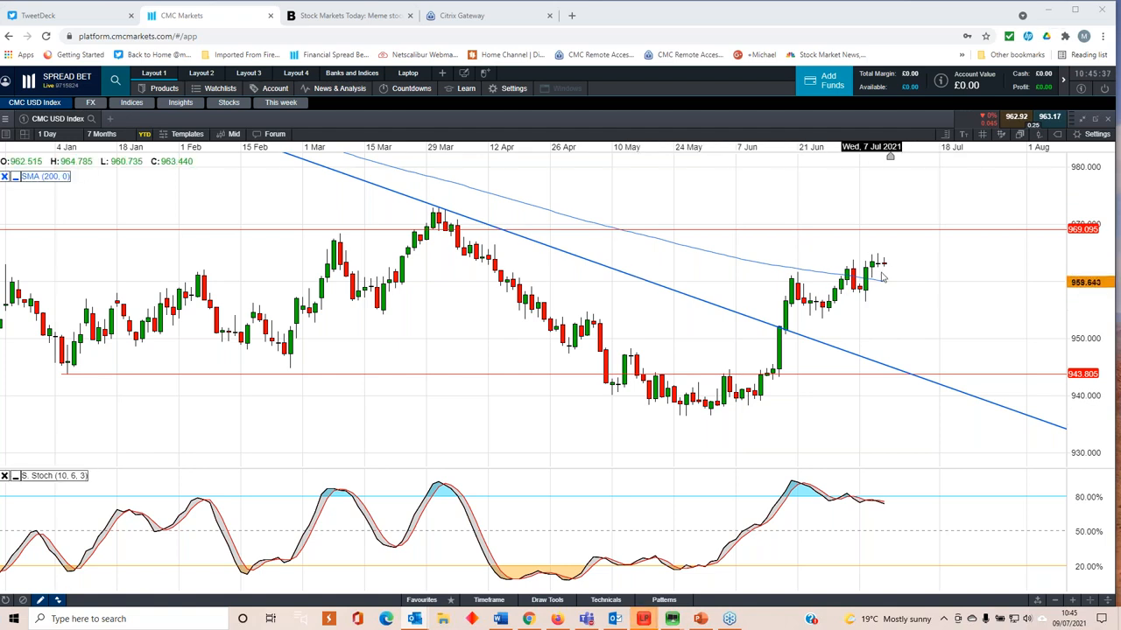
mouse_move(782, 394)
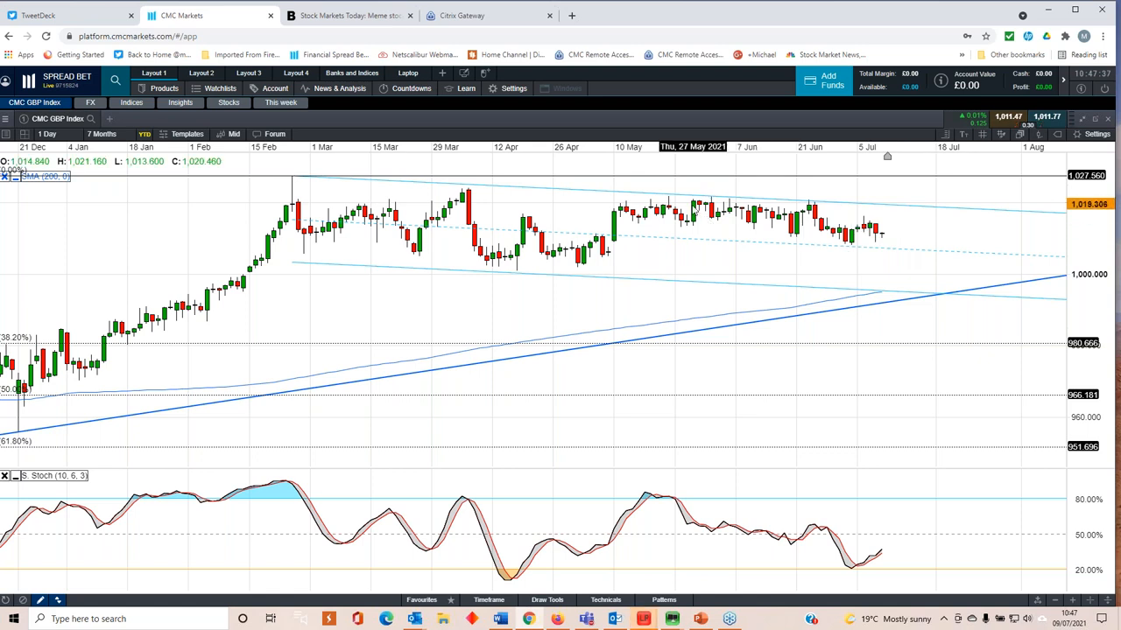
mouse_move(676, 301)
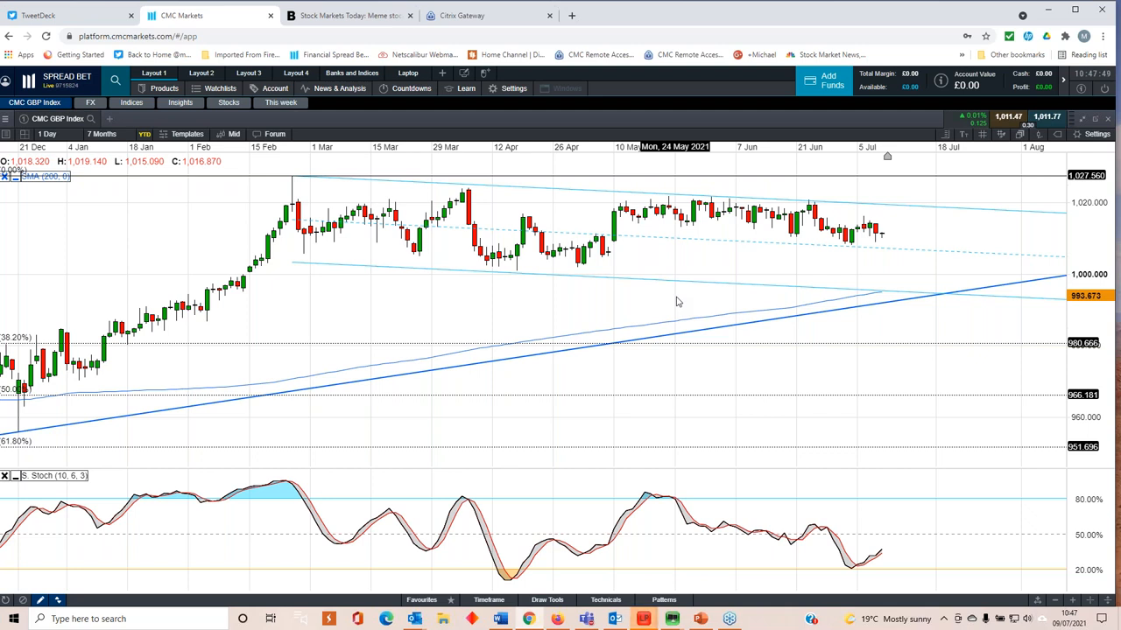
mouse_move(707, 291)
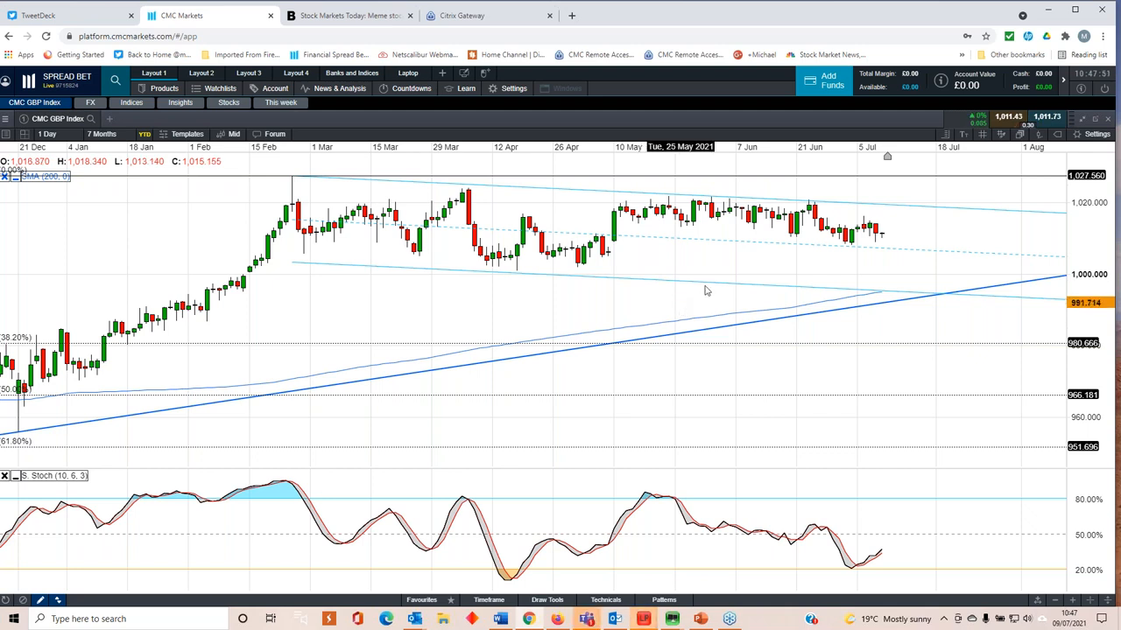
mouse_move(726, 266)
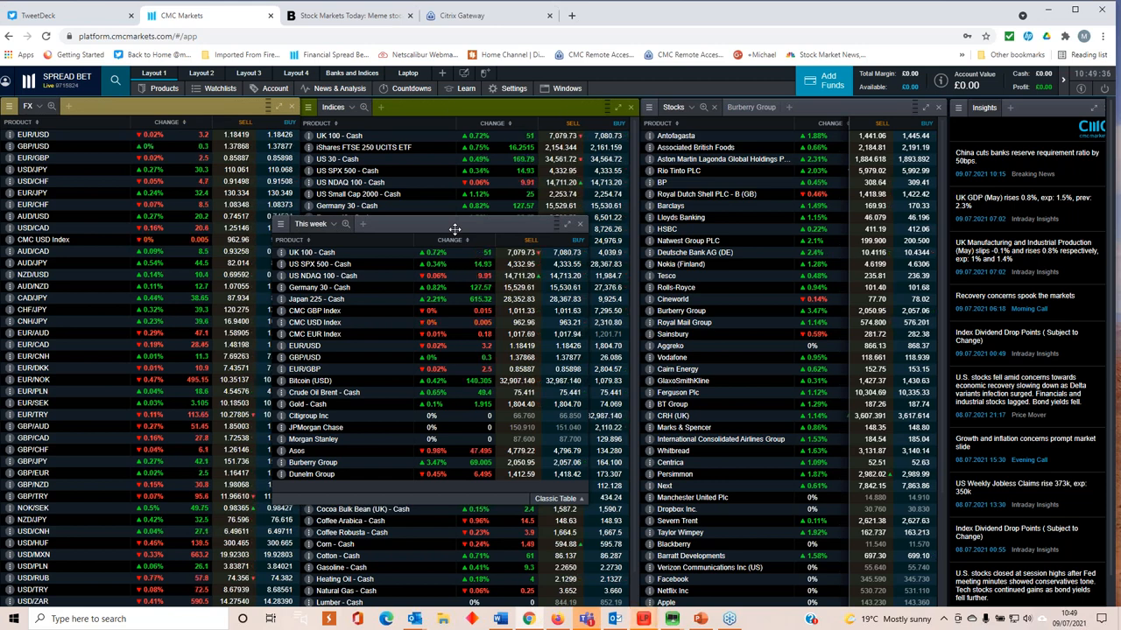
mouse_move(315, 446)
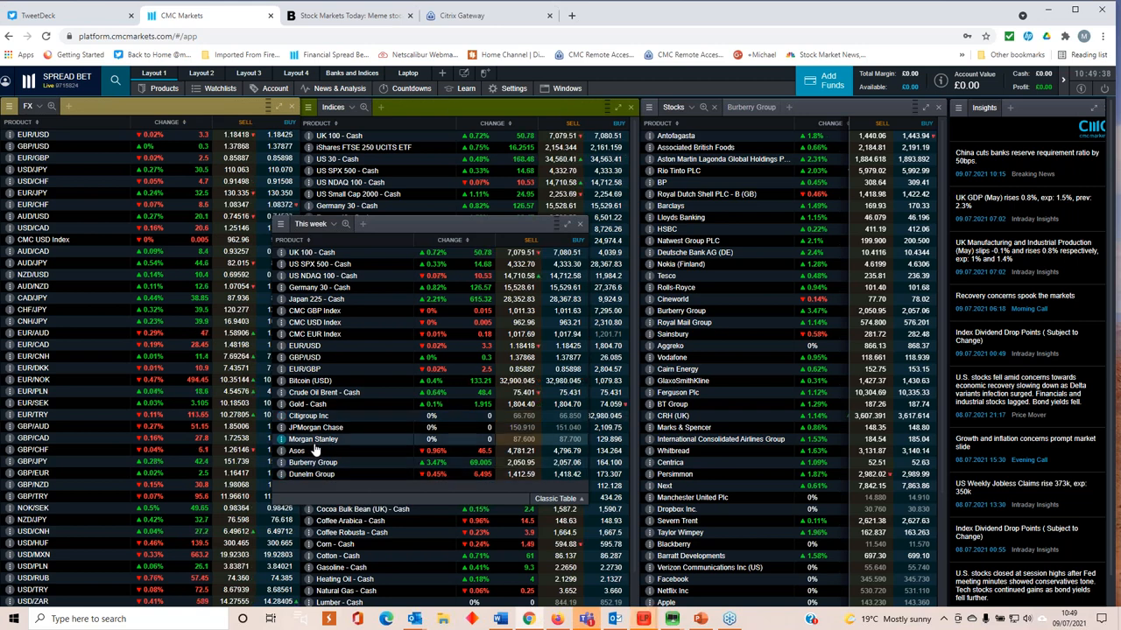
Step: Open the JPMorgan Chase daily chart from the This week list
click(316, 427)
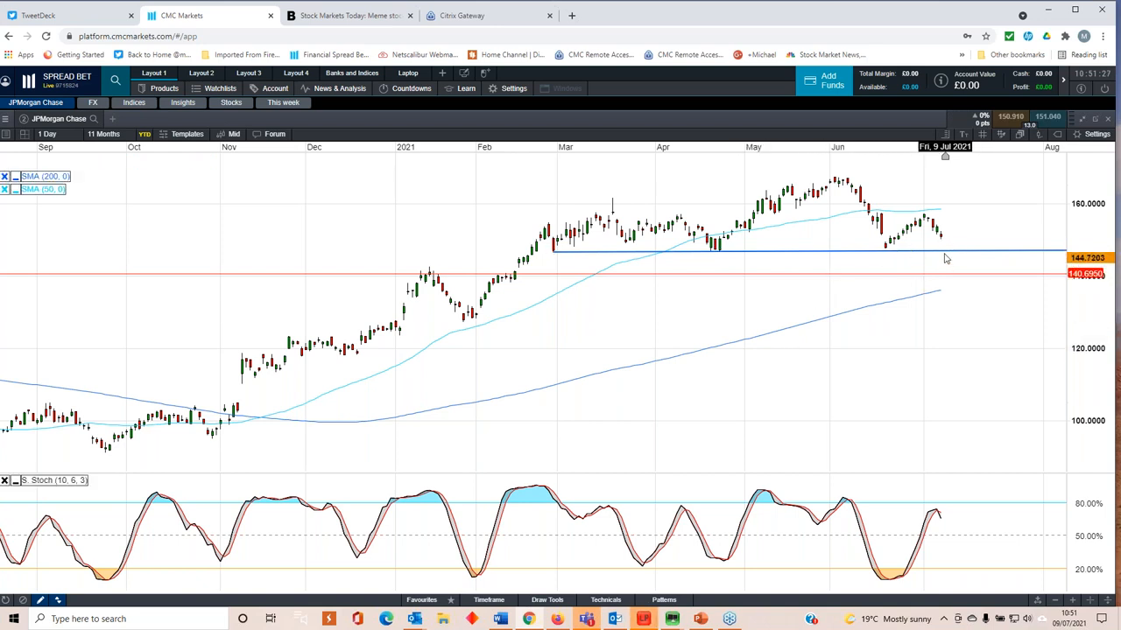
mouse_move(882, 264)
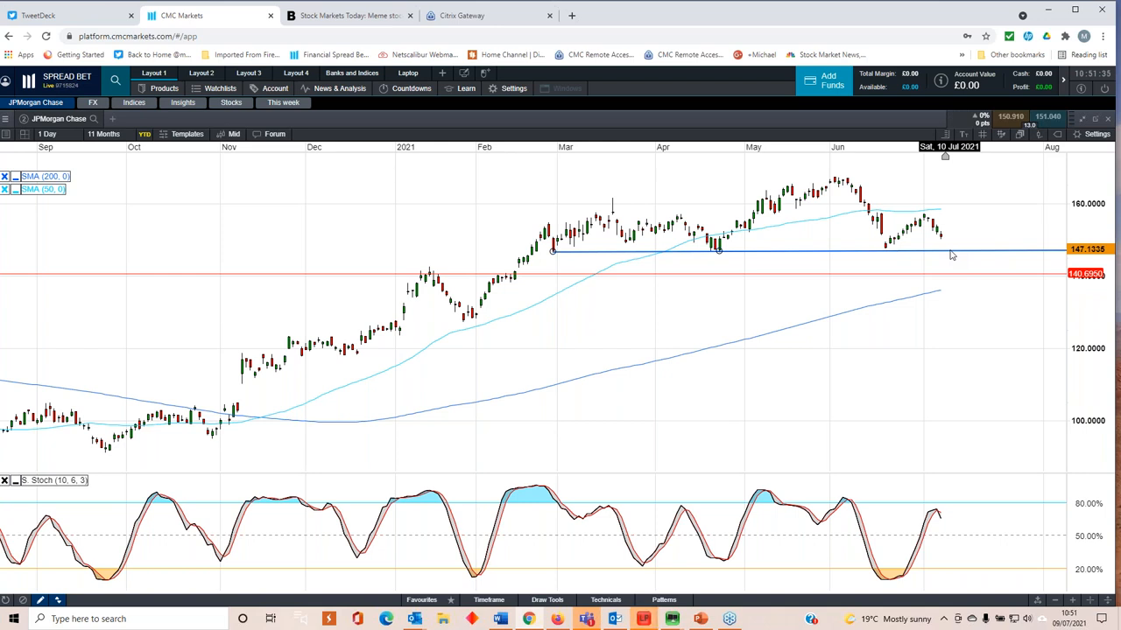
mouse_move(952, 287)
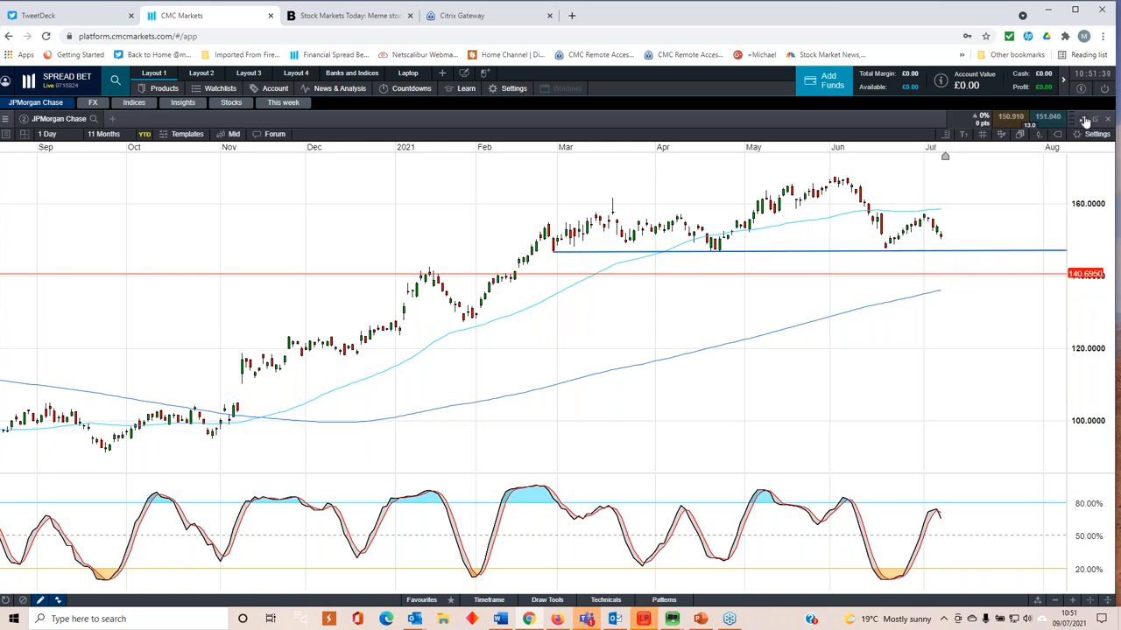
Step: Leave the JPMorgan Chase chart and open the Citigroup Inc daily chart instead
click(183, 102)
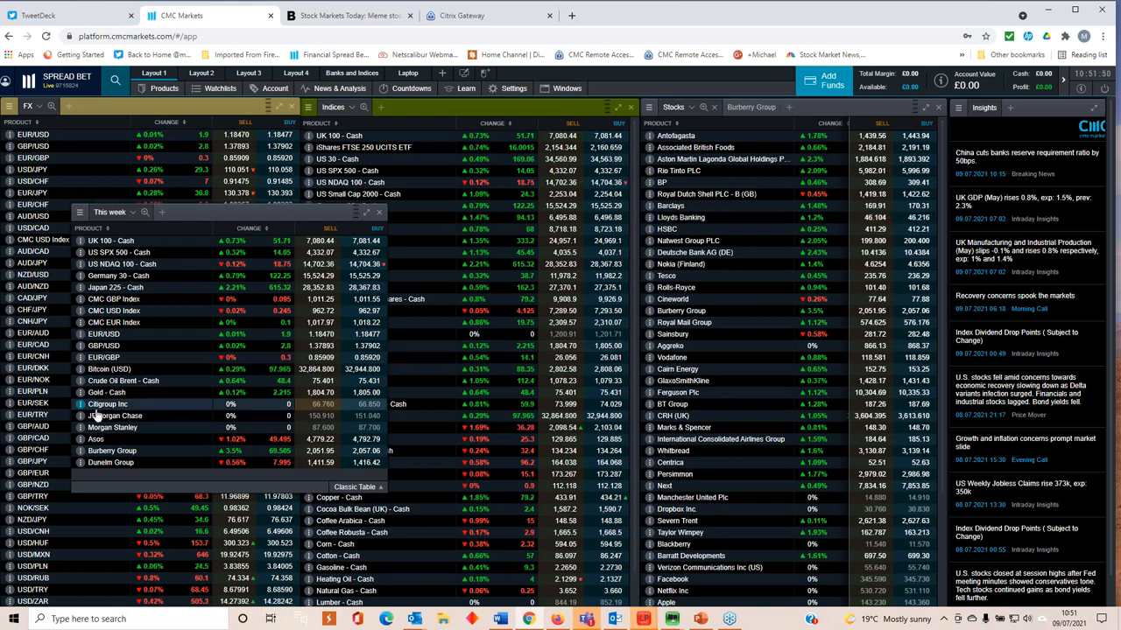
click(108, 402)
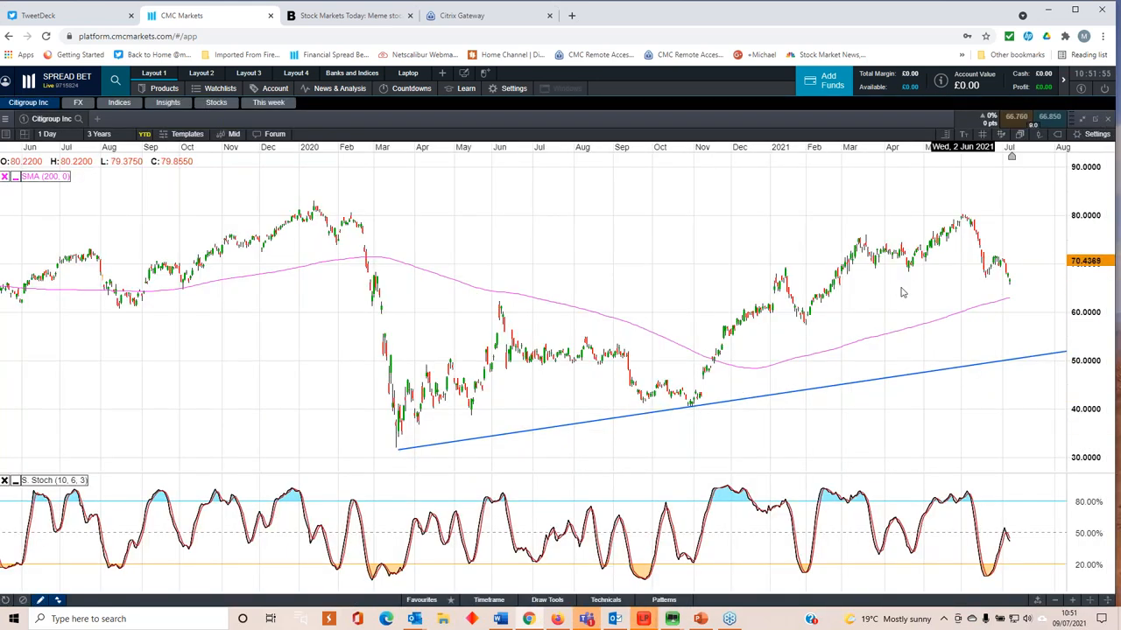
mouse_move(1019, 259)
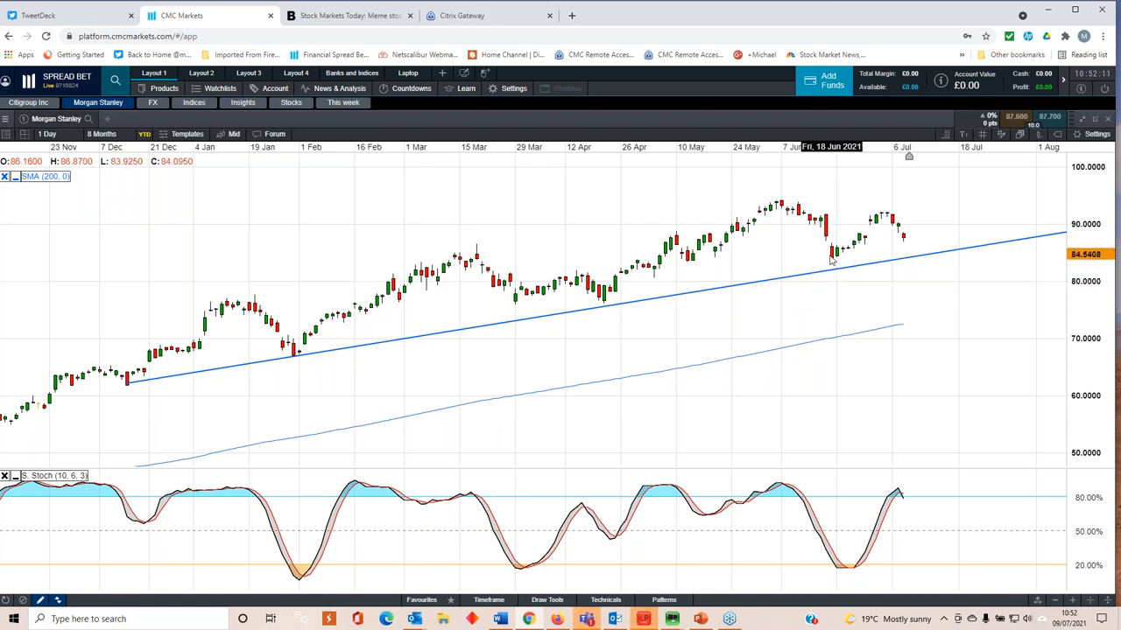
mouse_move(803, 324)
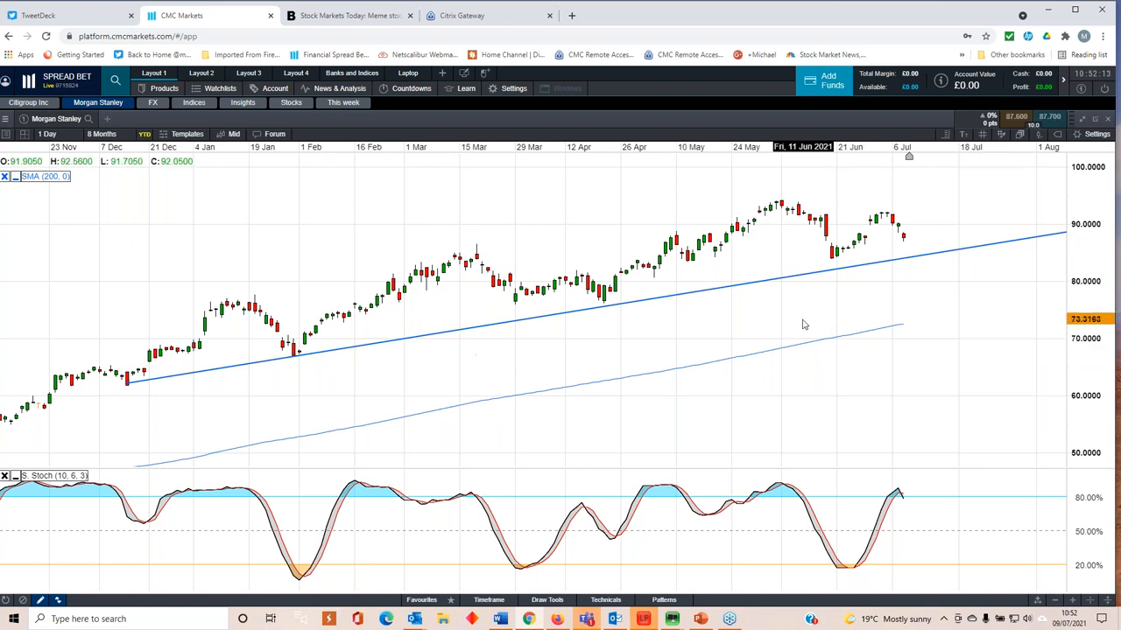
mouse_move(837, 291)
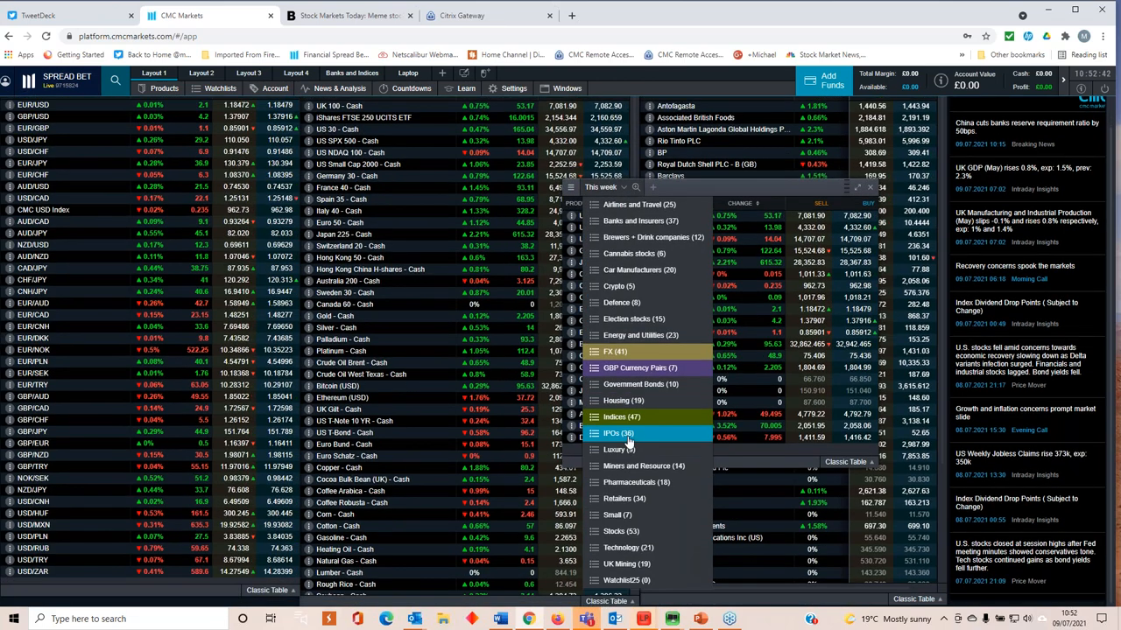
Step: Switch the watchlist to the IPOs category listing Deliveroo and Trustpilot
click(616, 432)
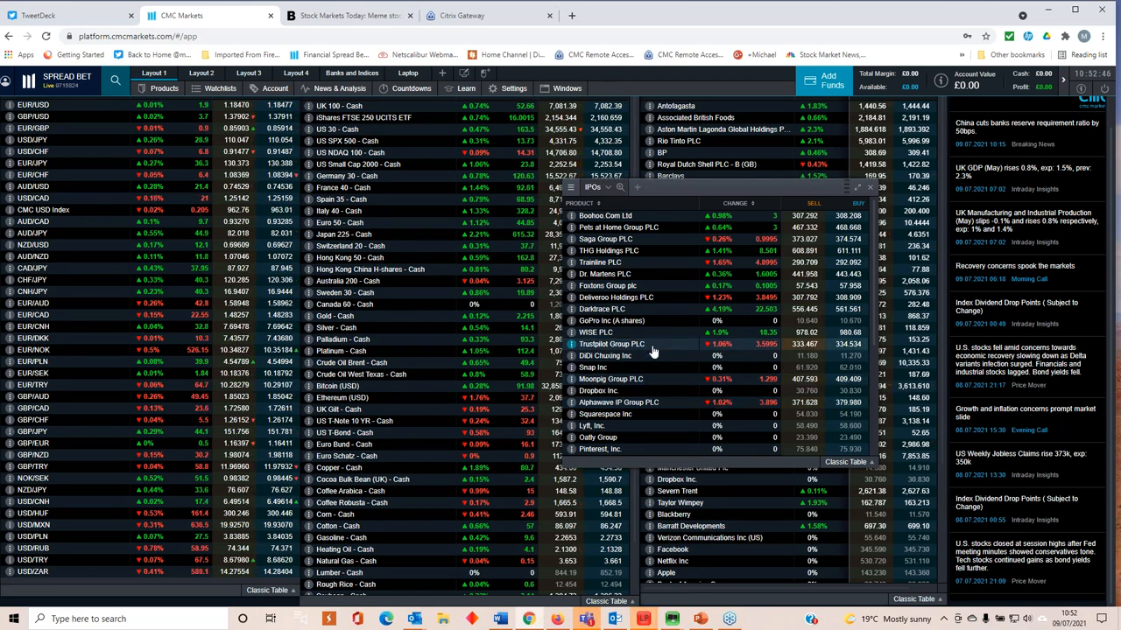
Step: Scroll down the IPOs watchlist toward Coinbase Global Inc
scroll(down, 3)
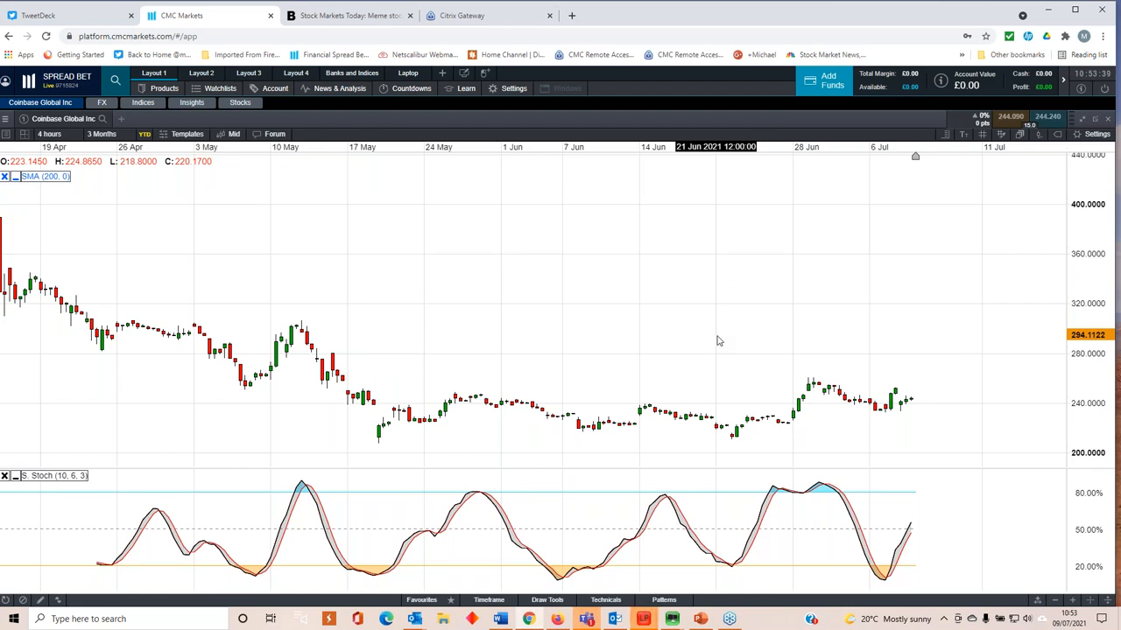
mouse_move(791, 358)
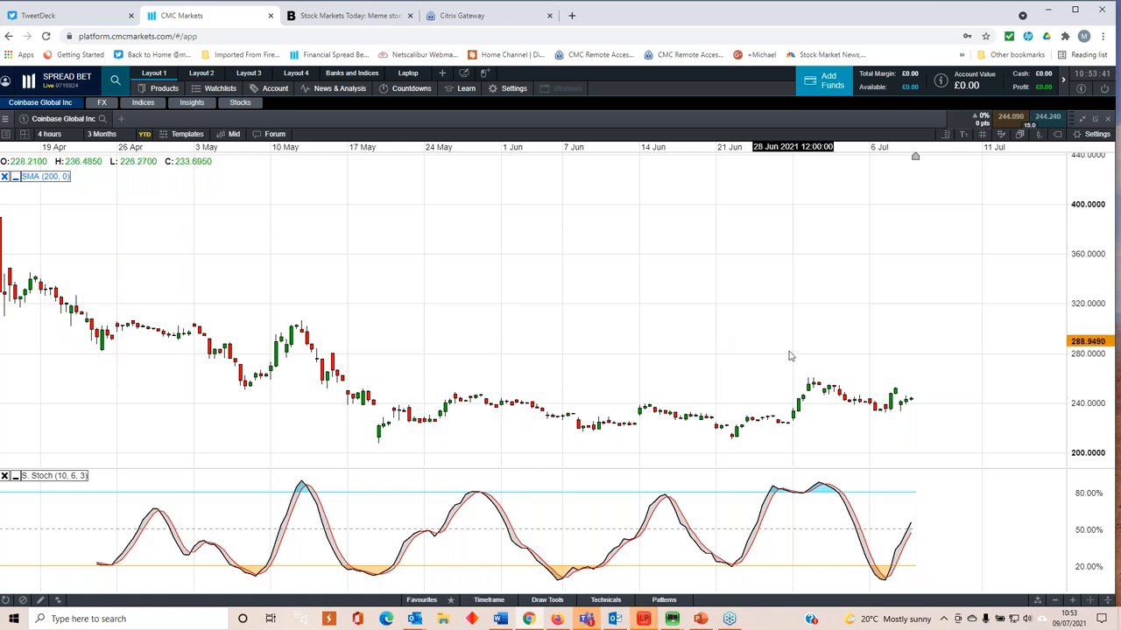
mouse_move(781, 375)
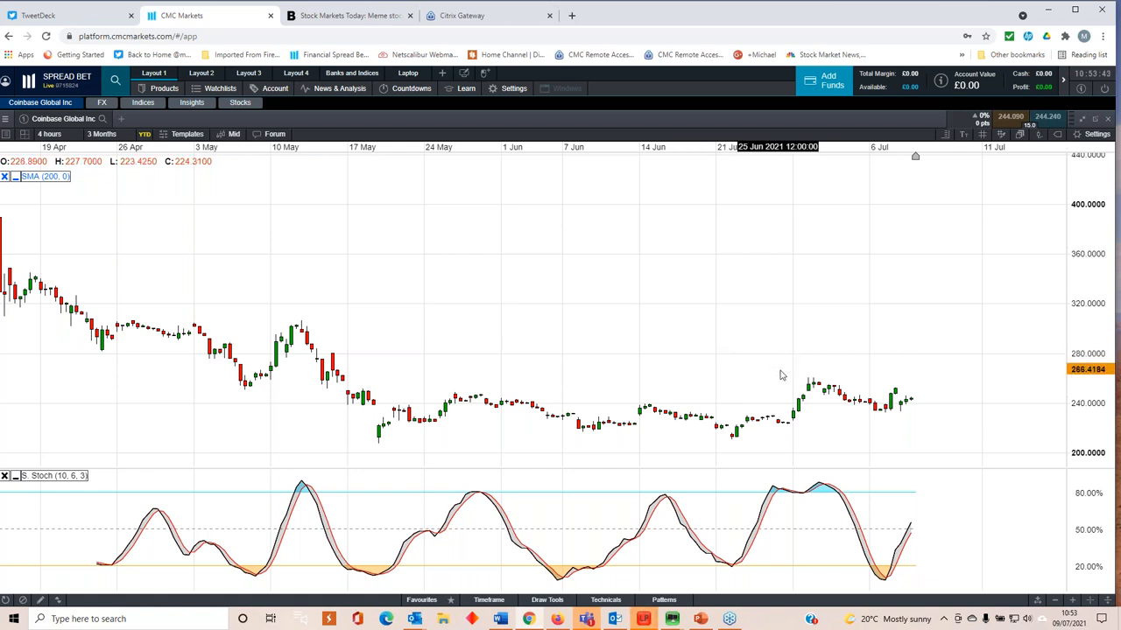
mouse_move(760, 398)
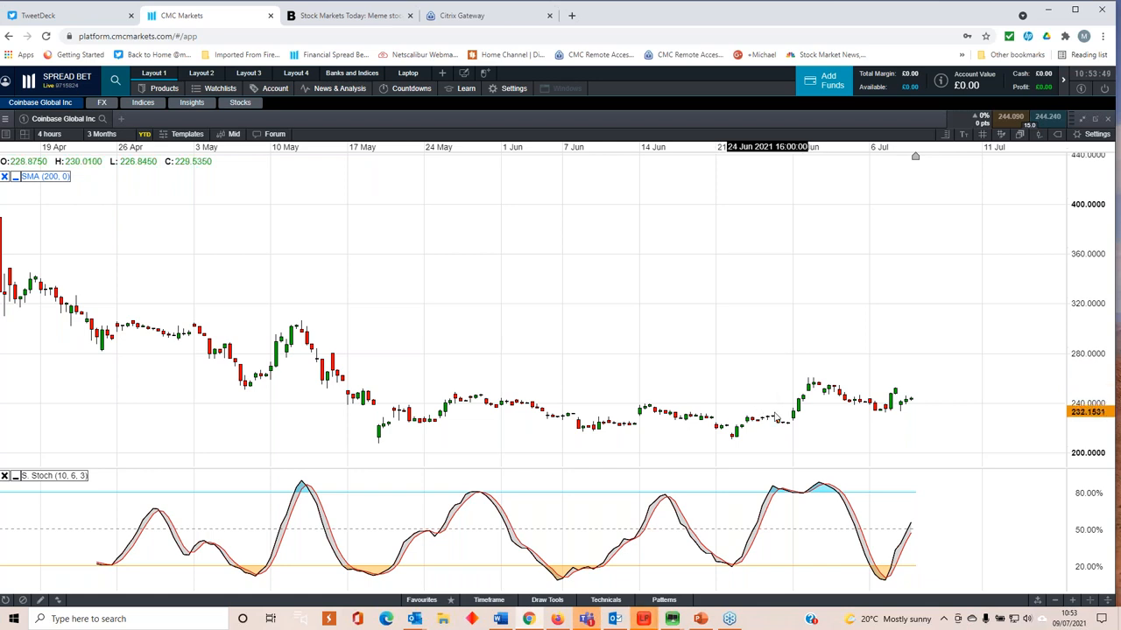
mouse_move(849, 312)
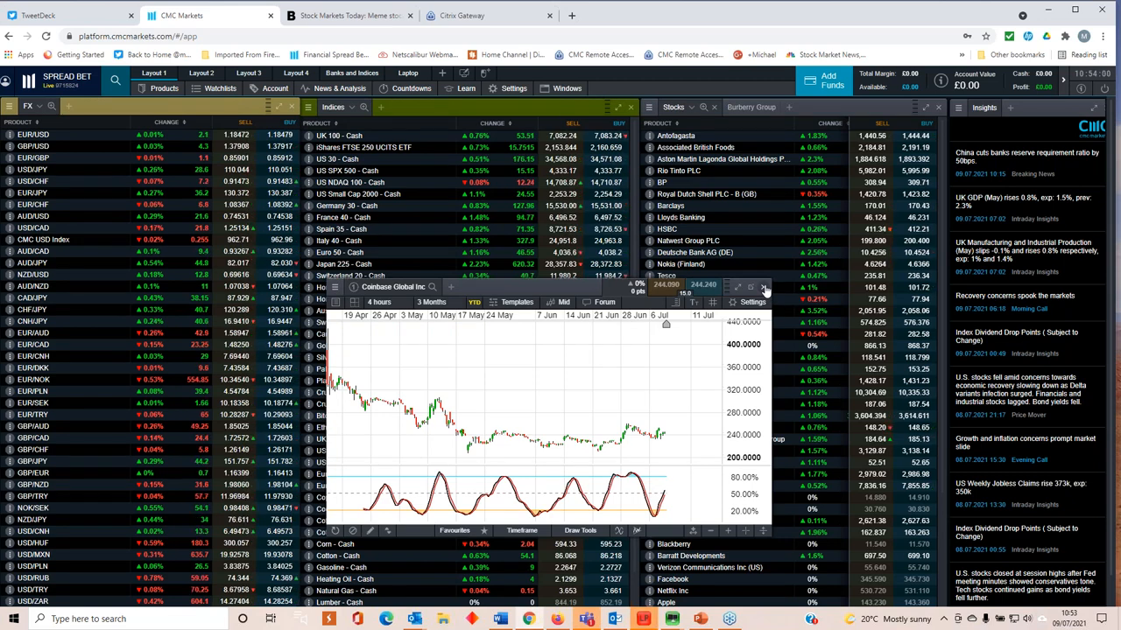
Step: Close the Coinbase chart and show the Gold cash daily chart from the Indices list
click(763, 287)
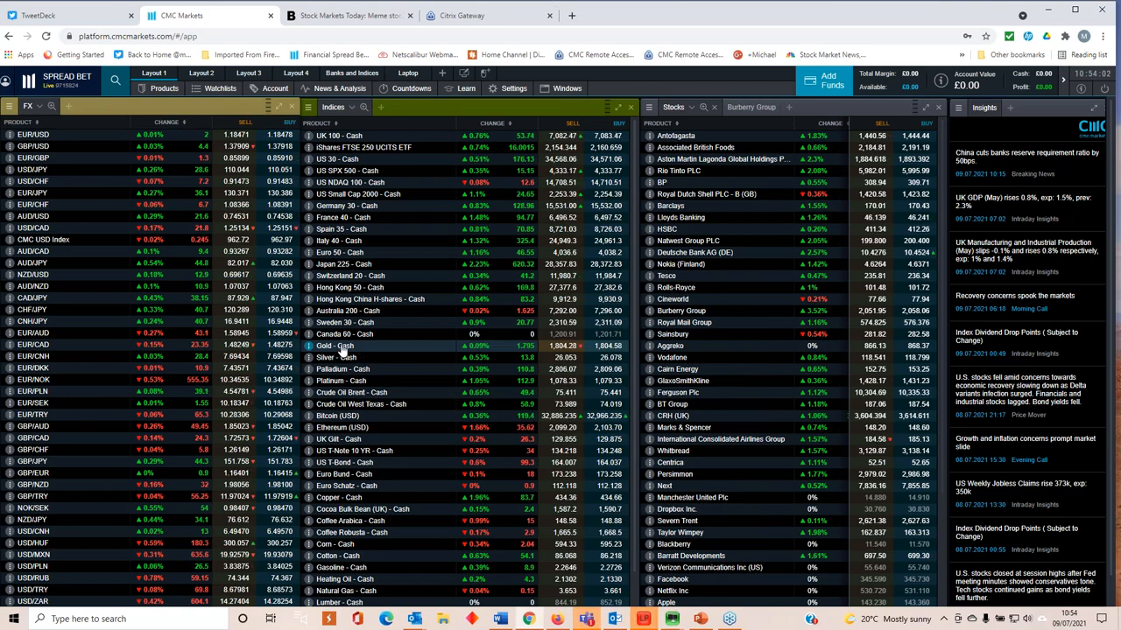
click(336, 347)
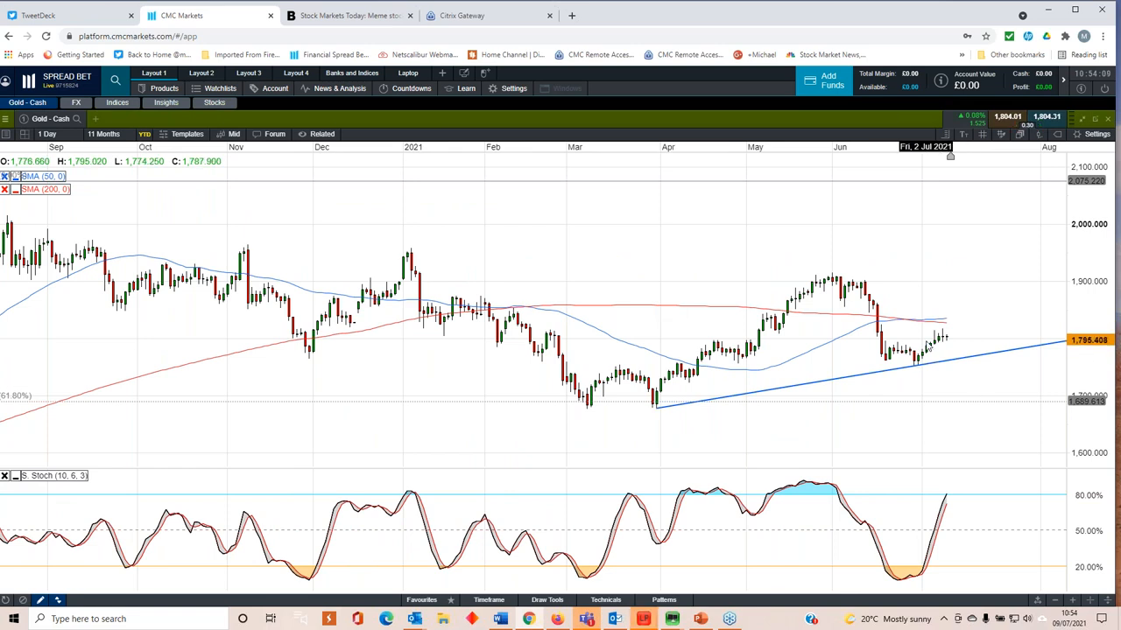
mouse_move(919, 368)
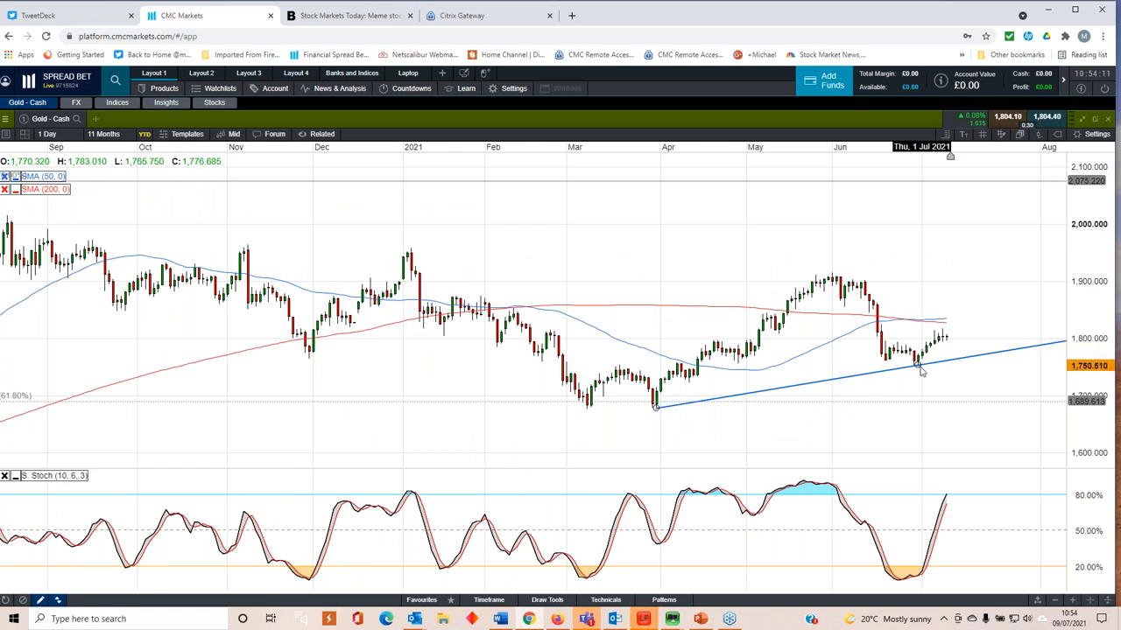
mouse_move(945, 342)
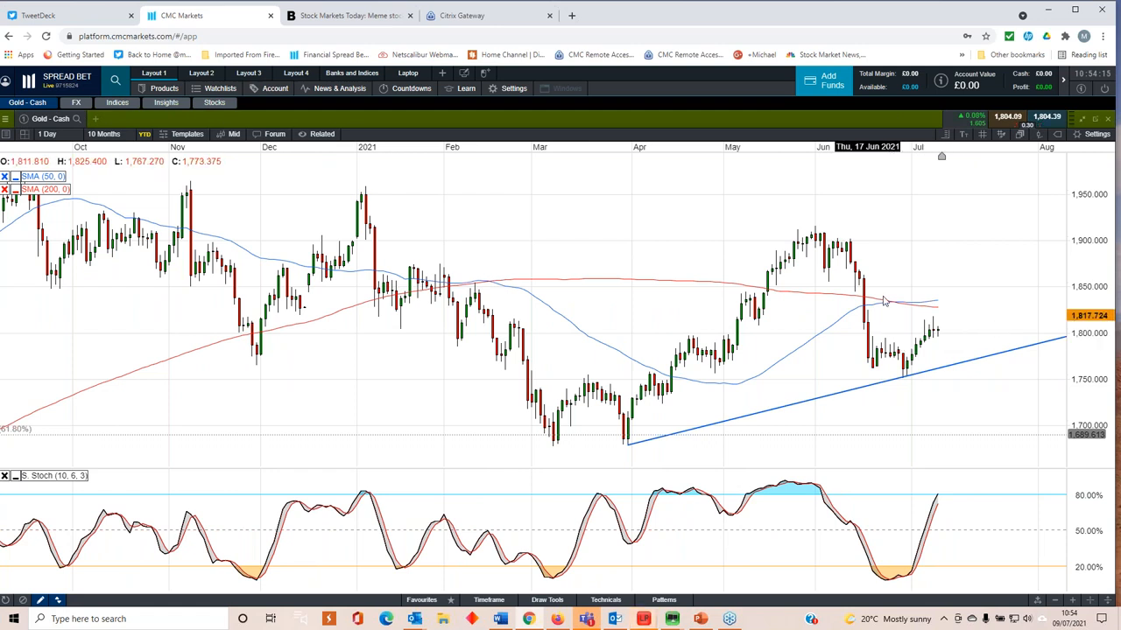
mouse_move(918, 317)
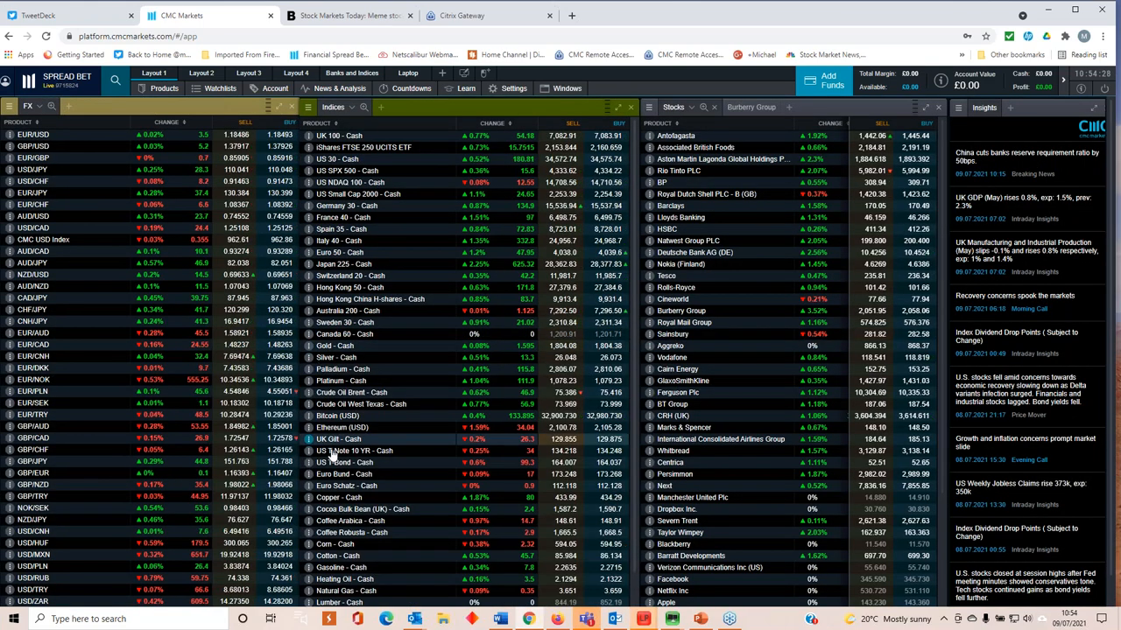
Step: Review the Brent crude cash chart, close it, and return to the Weekly market update title slide
click(359, 393)
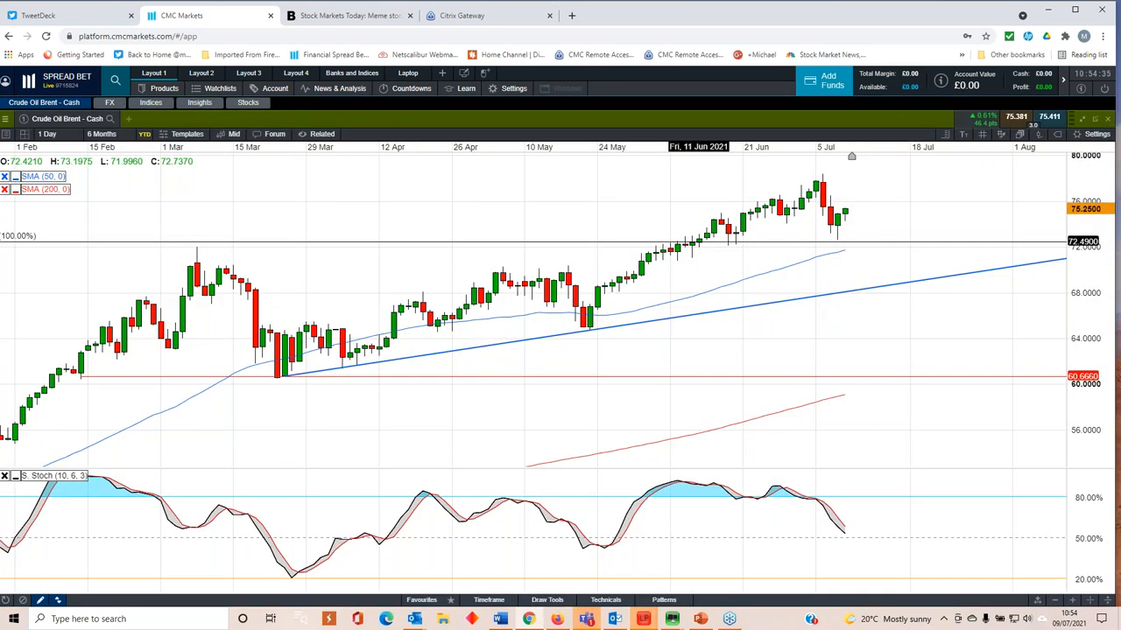
mouse_move(826, 259)
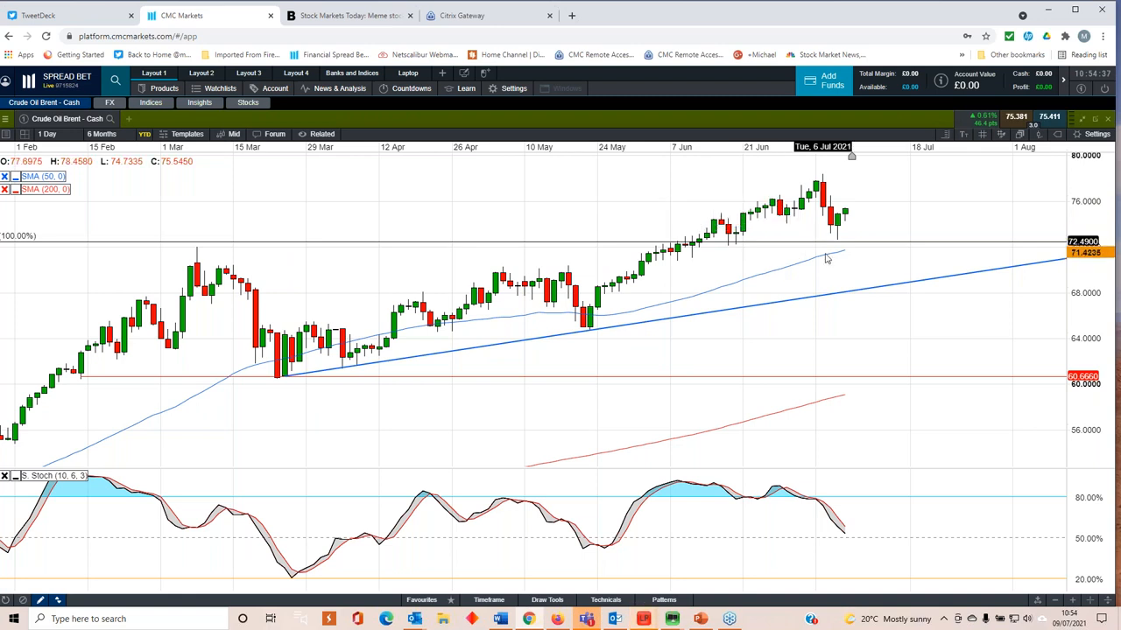
mouse_move(891, 245)
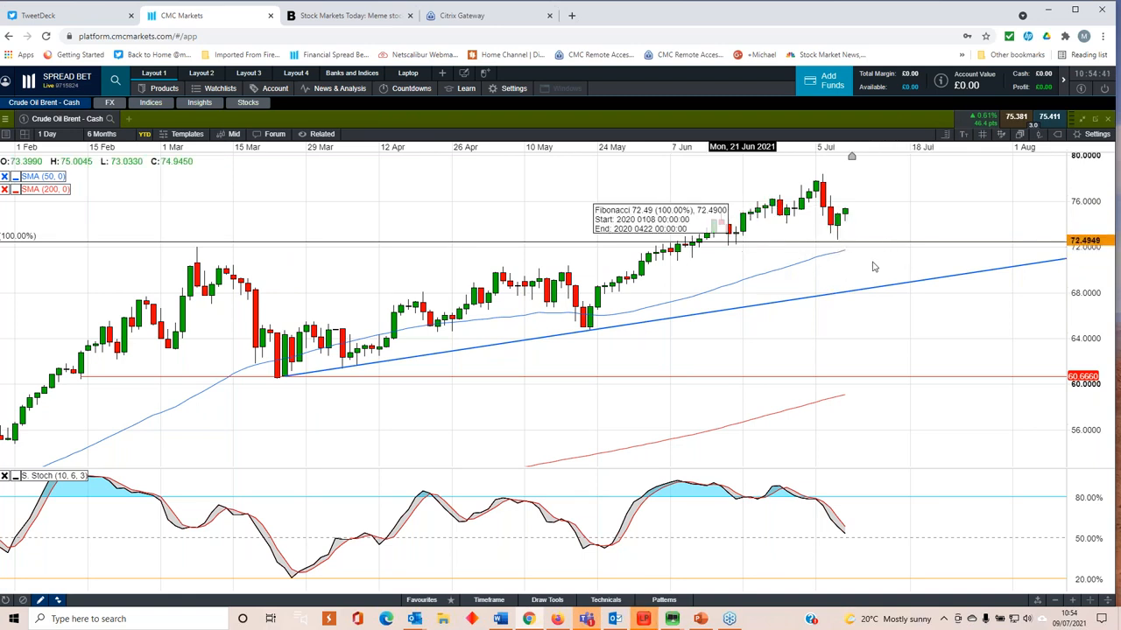
mouse_move(872, 260)
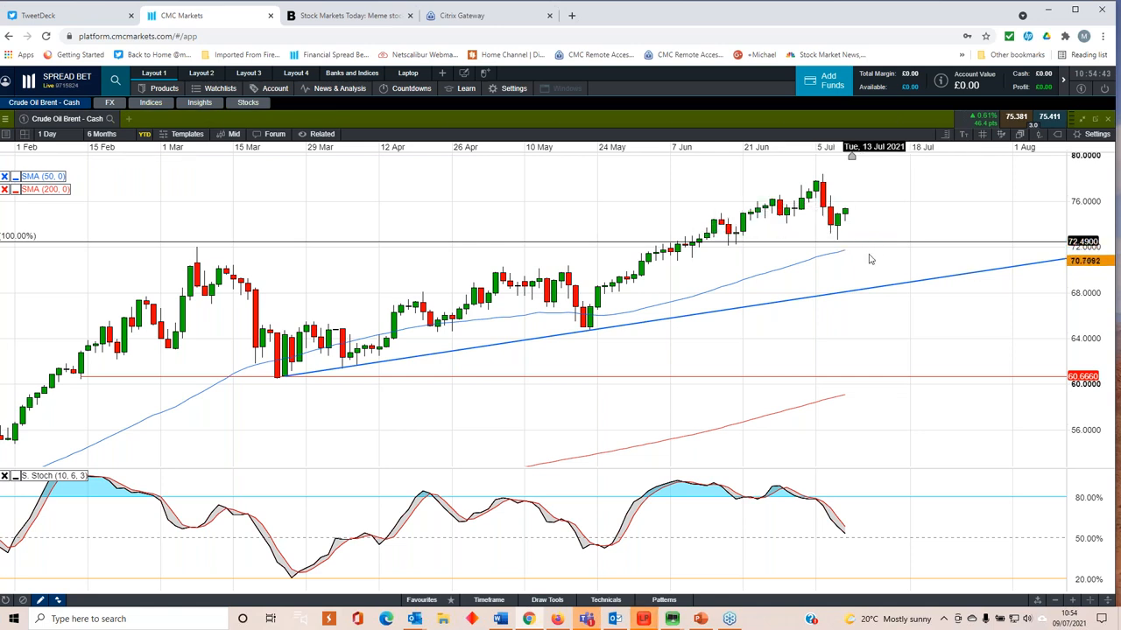
mouse_move(849, 254)
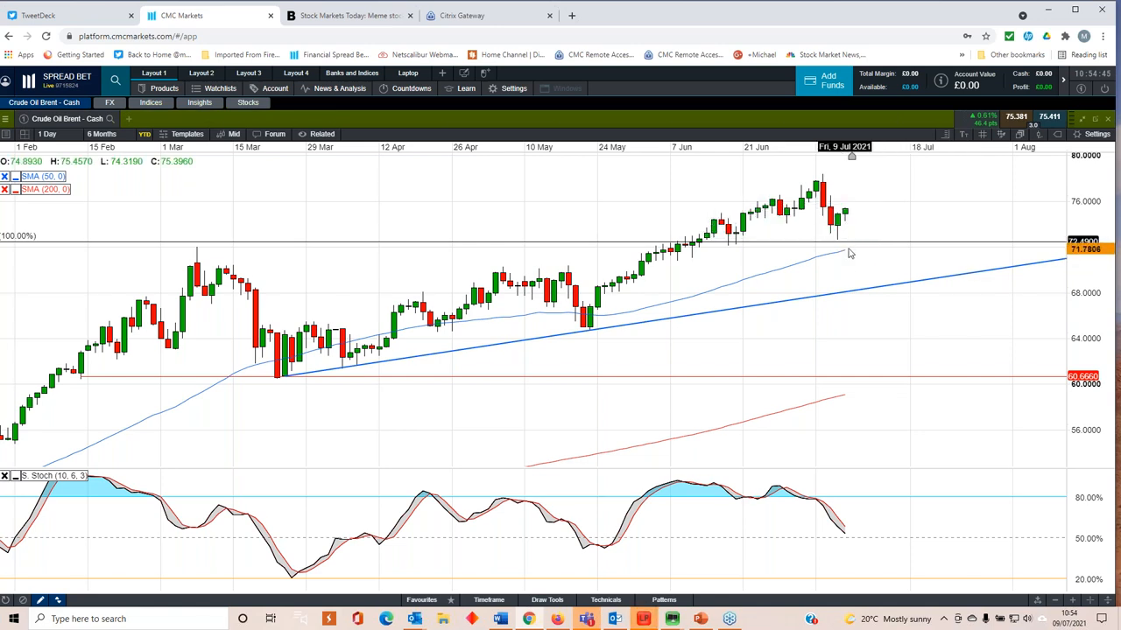
mouse_move(823, 184)
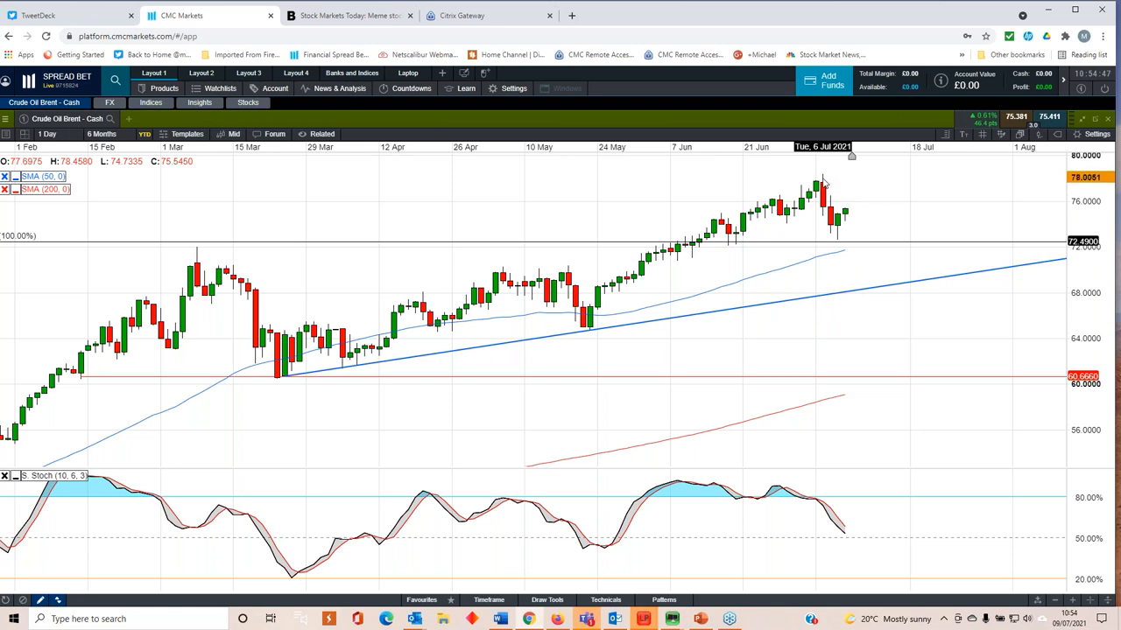
mouse_move(849, 226)
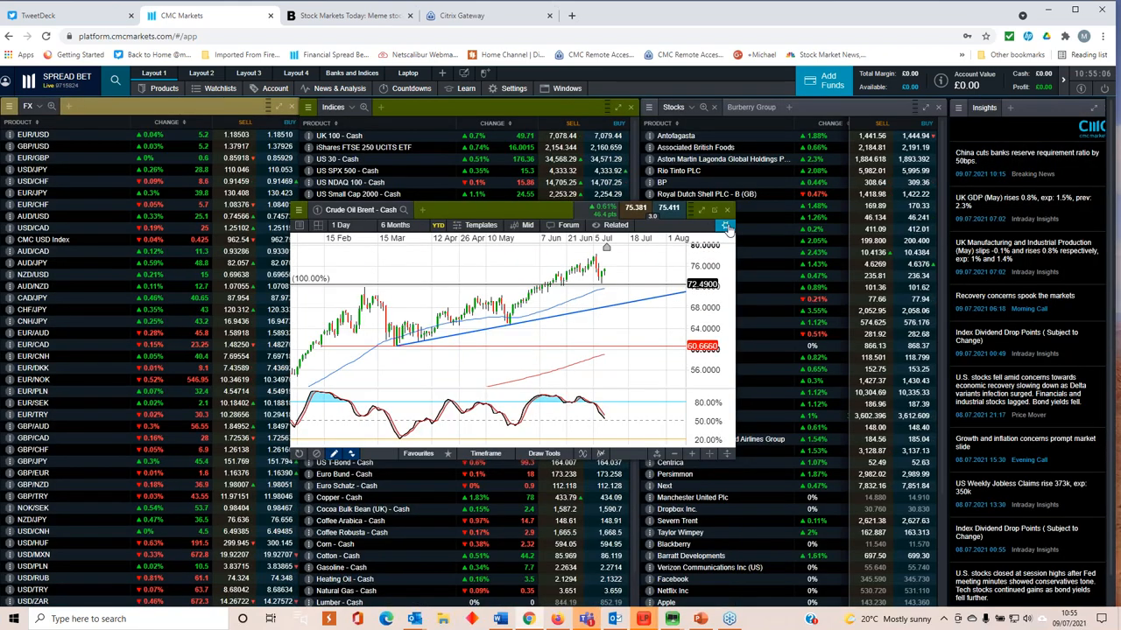
click(725, 210)
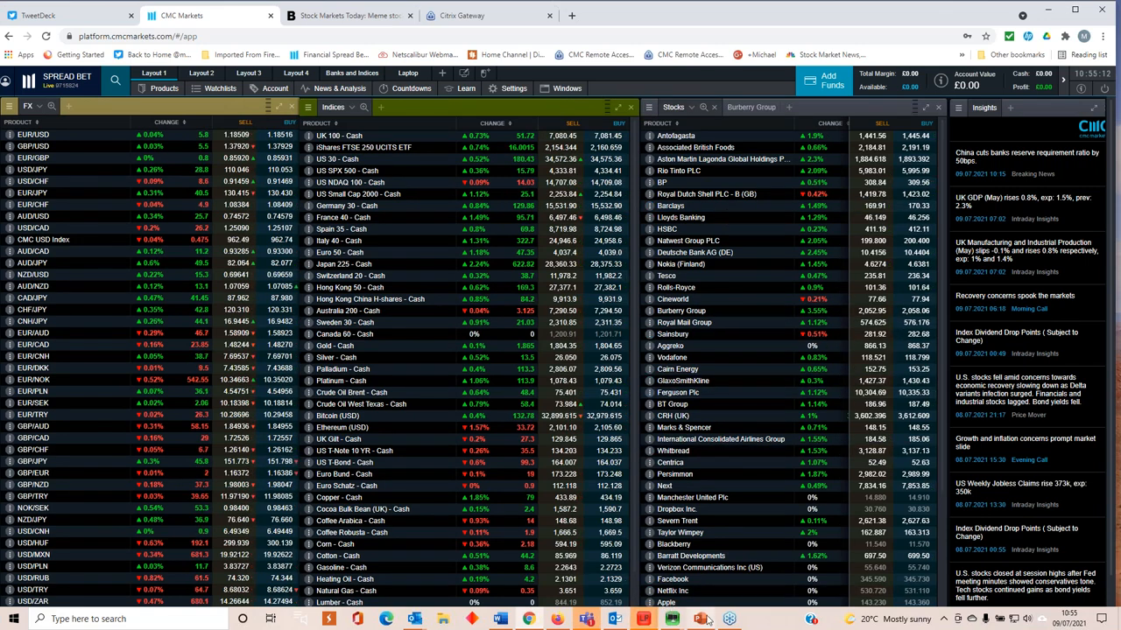
click(700, 620)
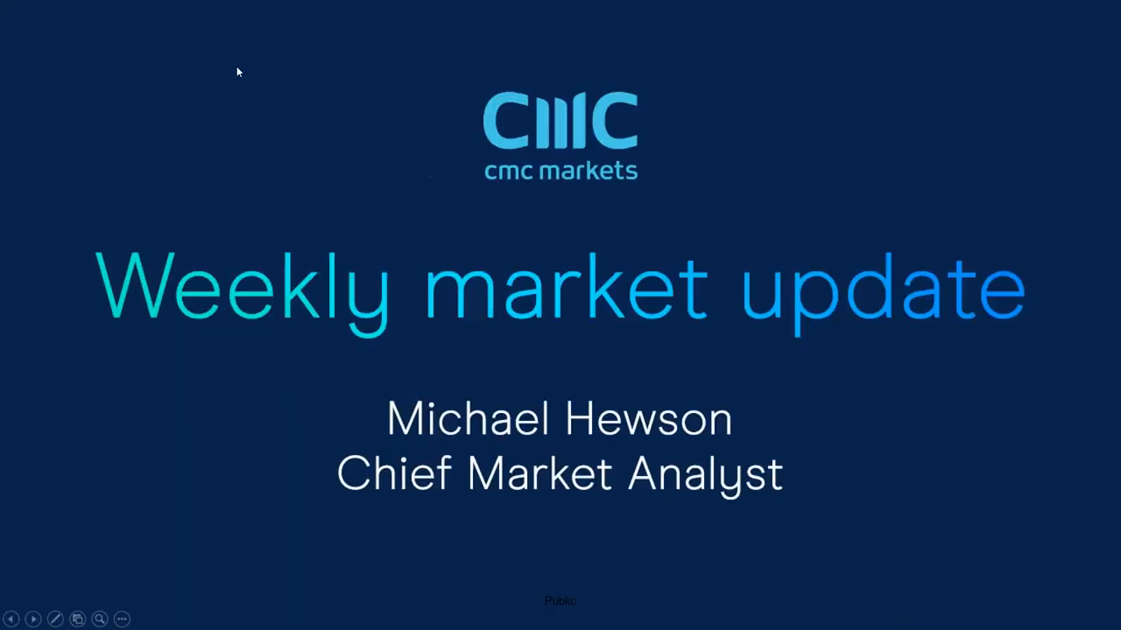
mouse_move(1002, 219)
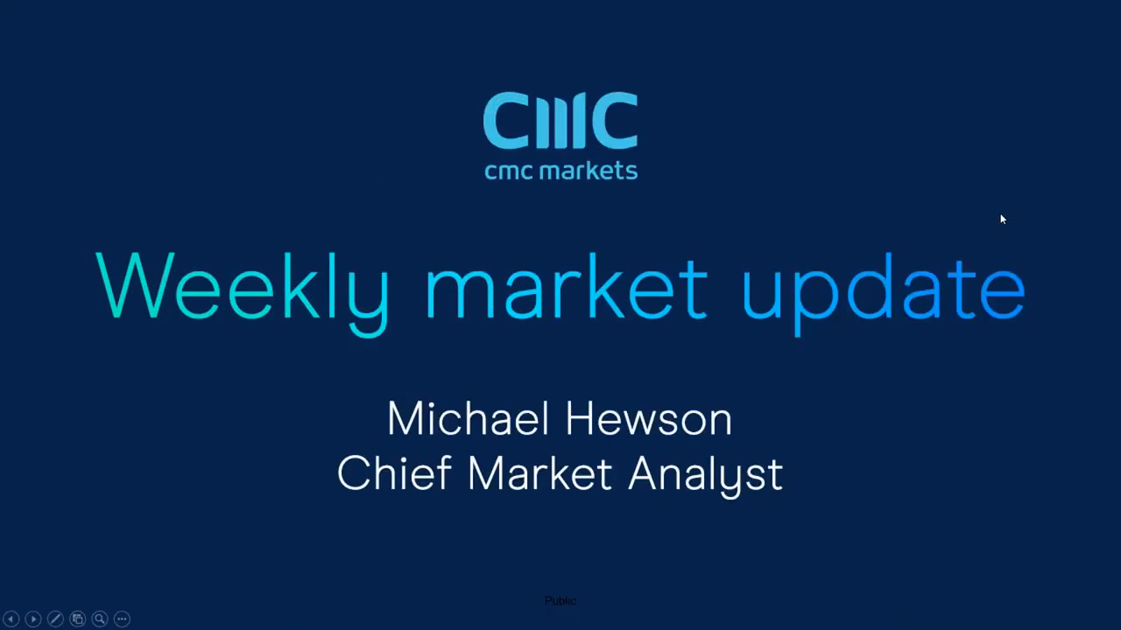